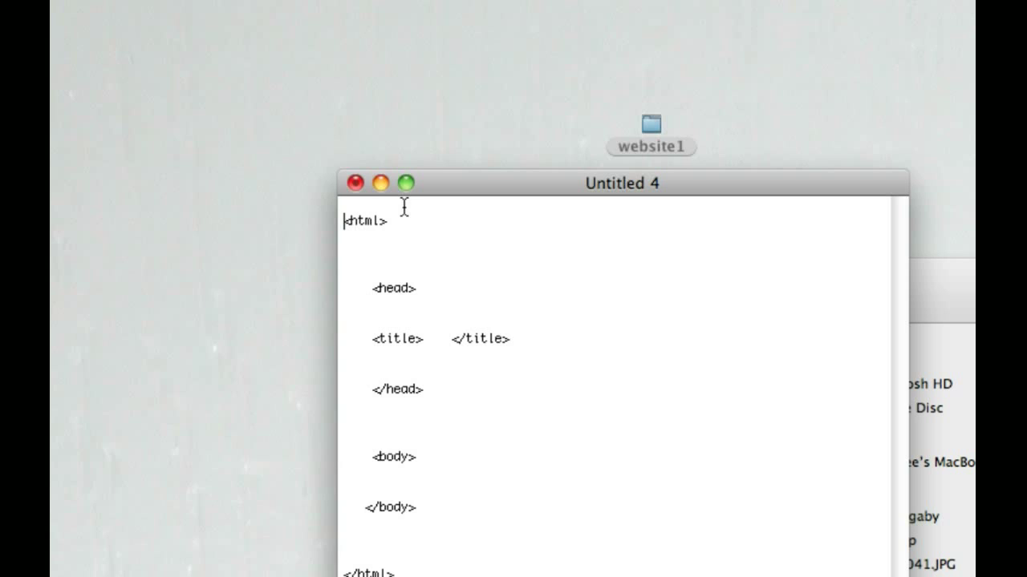
Type 'This is my Website' between the title tags of the HTML skeleton
drag(621, 183, 579, 52)
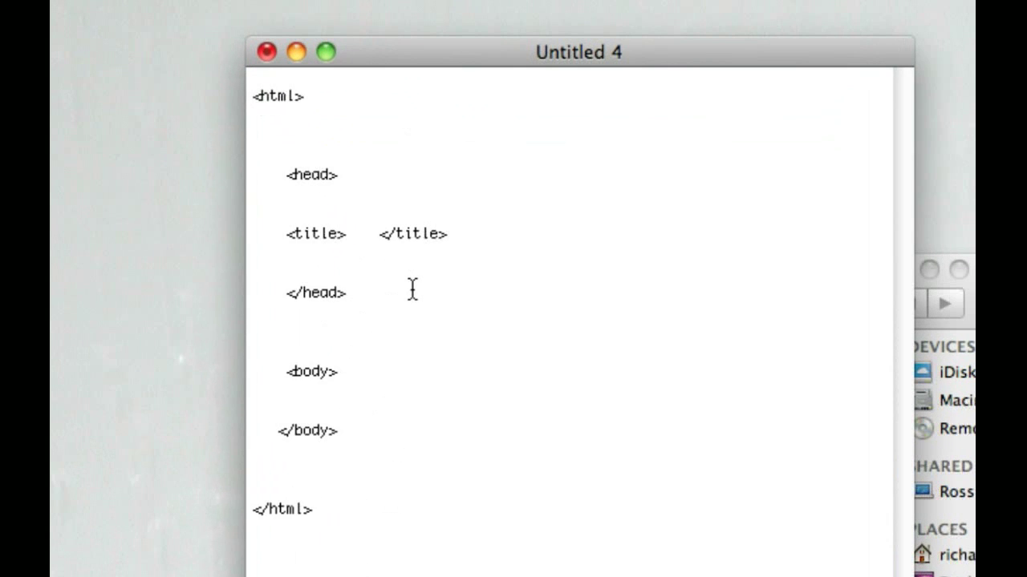
double_click(278, 96)
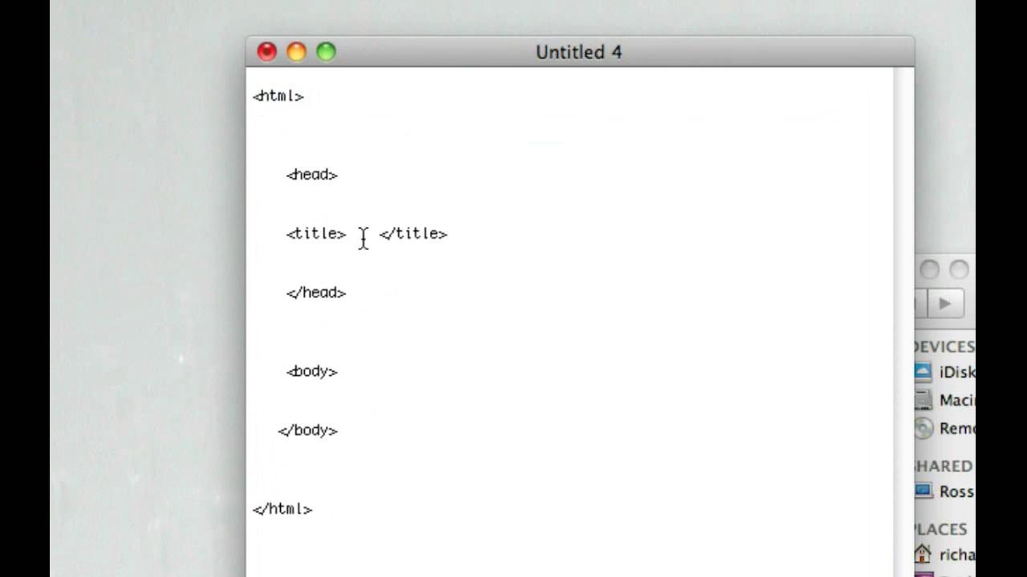
text(This is my Web)
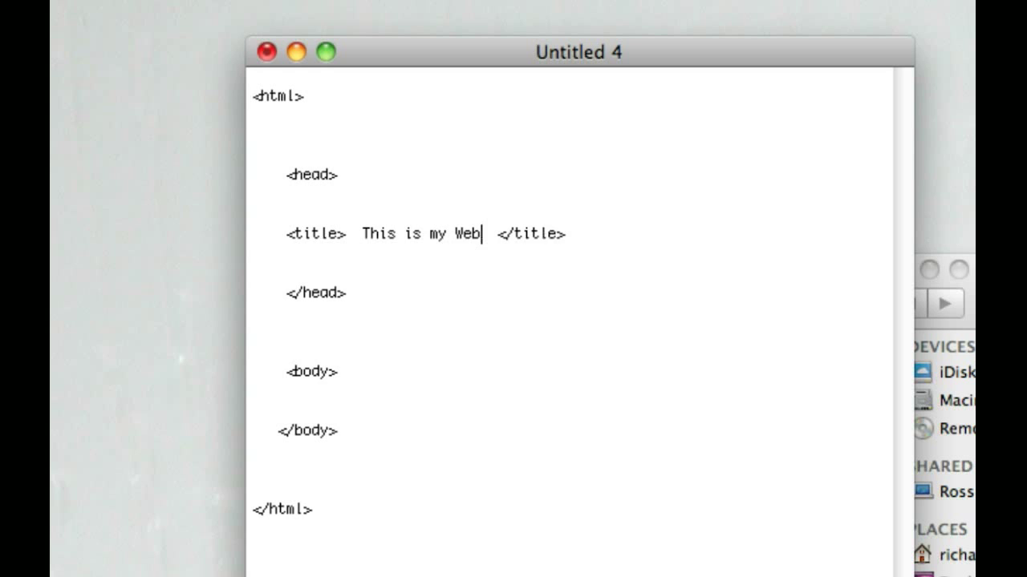
text(site)
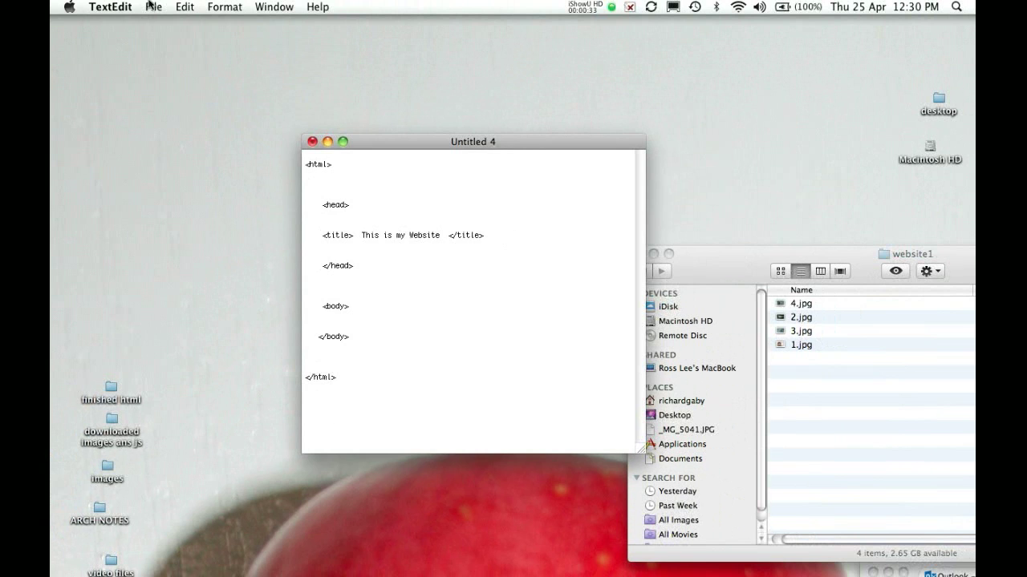
Save the document as index.html in website1 and choose Use .html
click(154, 7)
text(index.html)
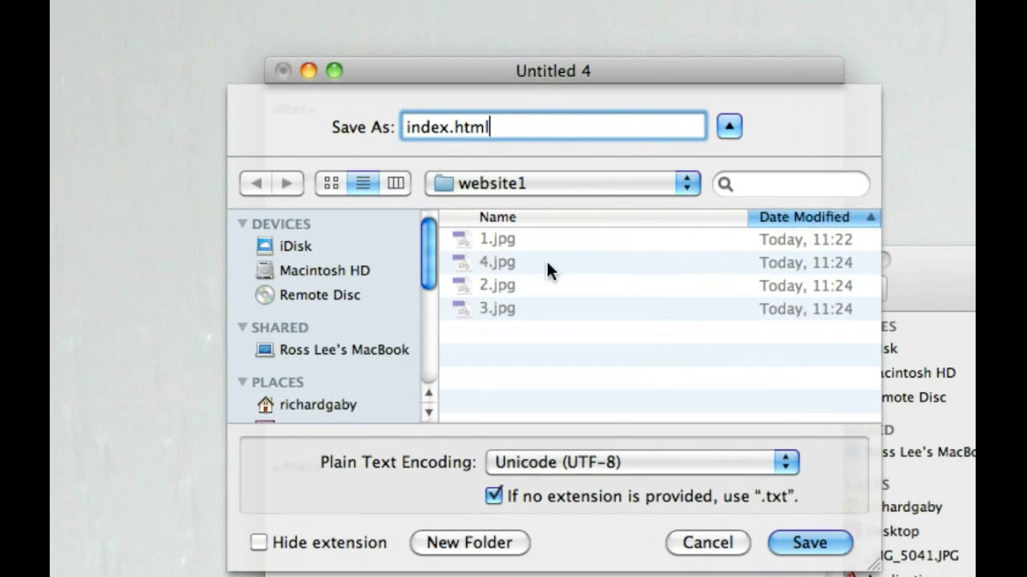
mouse_move(698, 423)
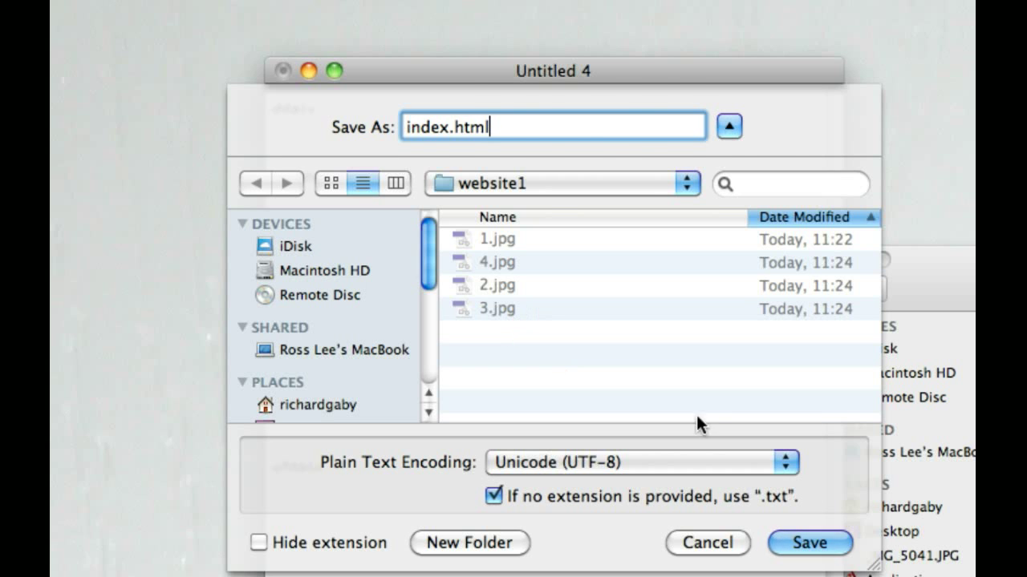
click(809, 543)
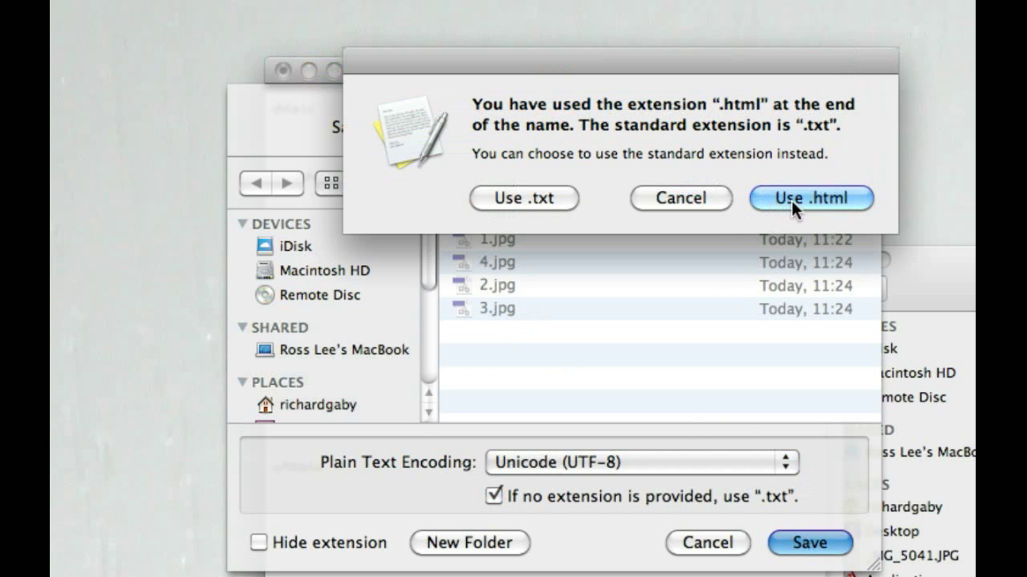
click(811, 199)
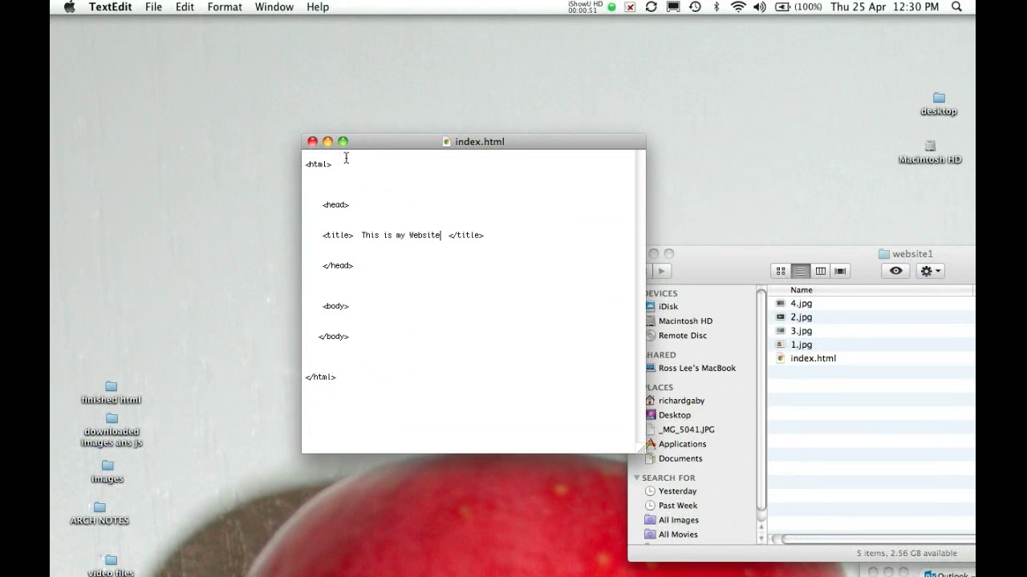
Replace the <html> tag with the XHTML 1.0 Transitional DOCTYPE and html xmlns tag
drag(474, 142, 437, 137)
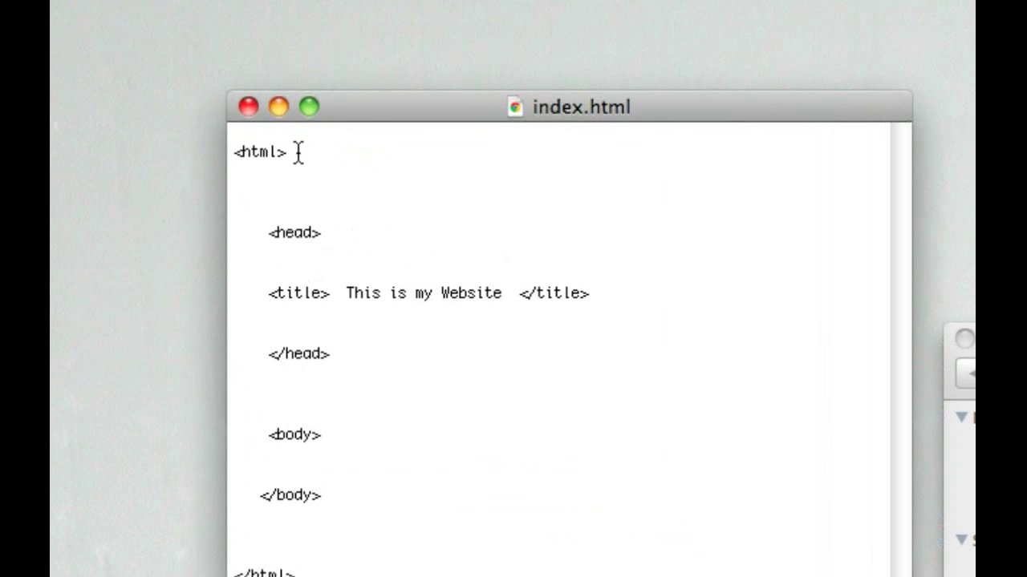
double_click(258, 152)
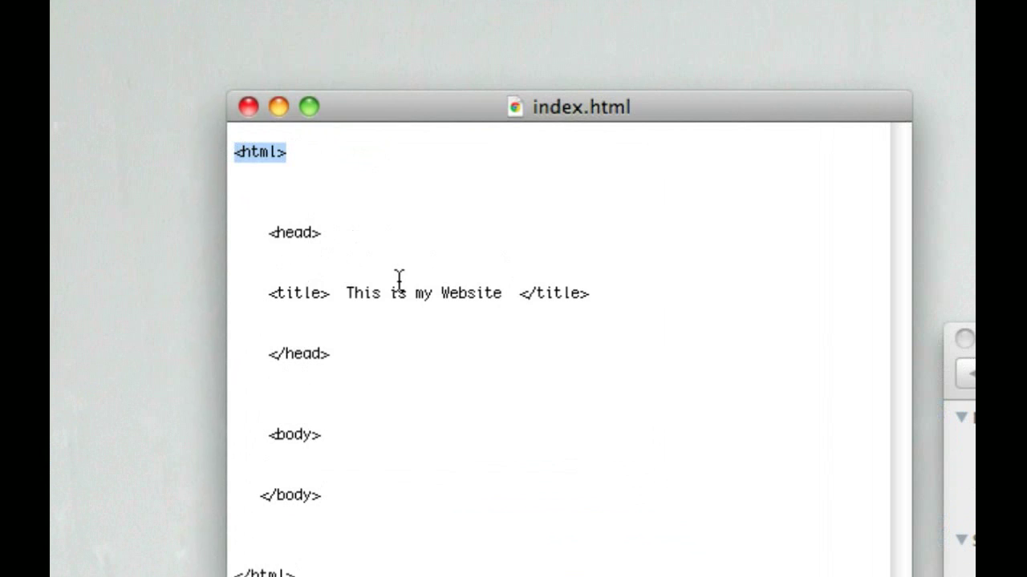
text(<!DOCTYPE html PUBLIC "-//W3C//DTD XHTML 1.0 Transitional//EN" "http://www.w3.org/TR/xhtml1/DTD/xhtml1-transitional.dtd">)
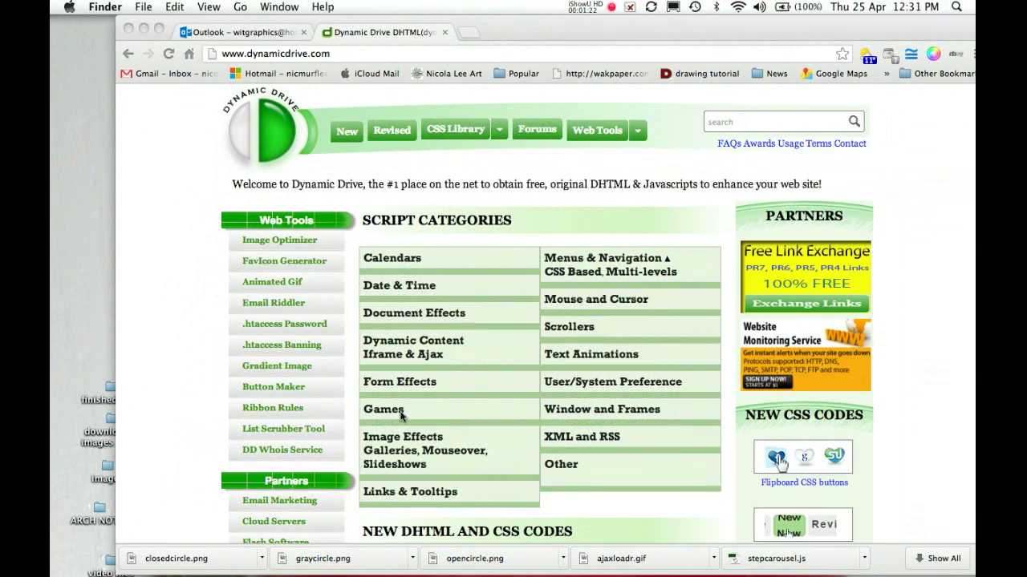
mouse_move(399, 354)
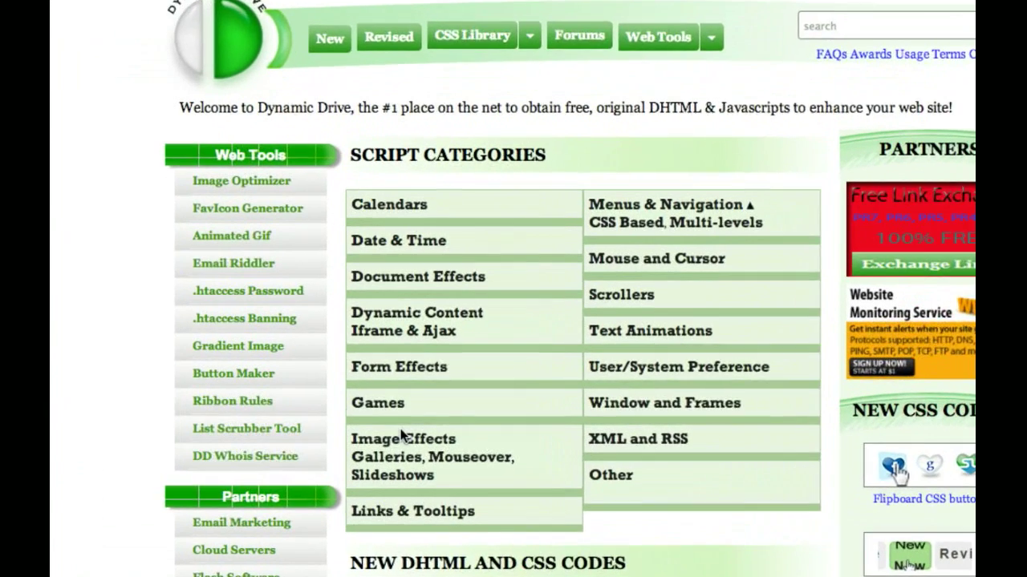
Scroll the Image Galleries and Viewers listing down to Step Carousel Viewer
scroll(down, 3)
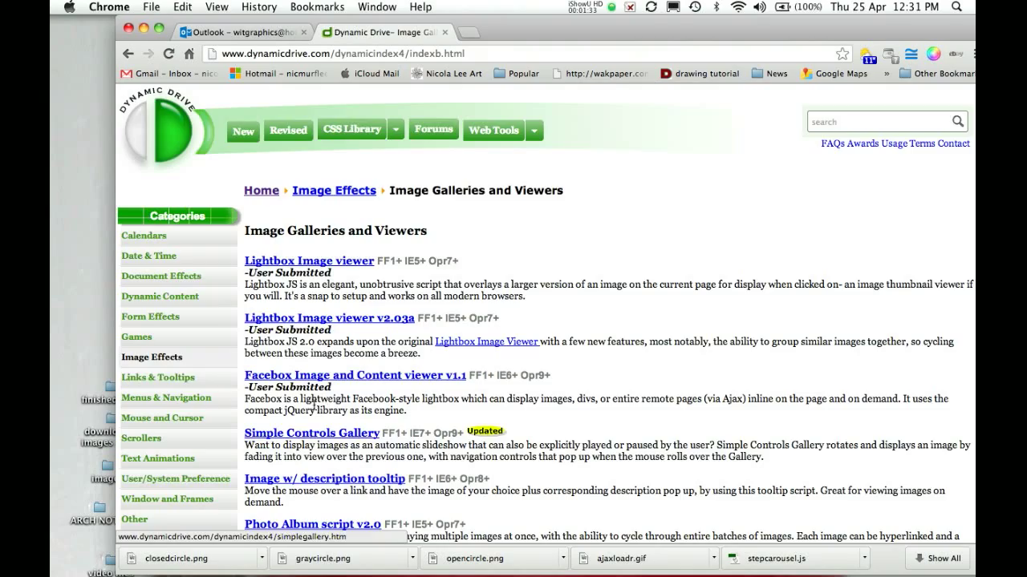
scroll(down, 3)
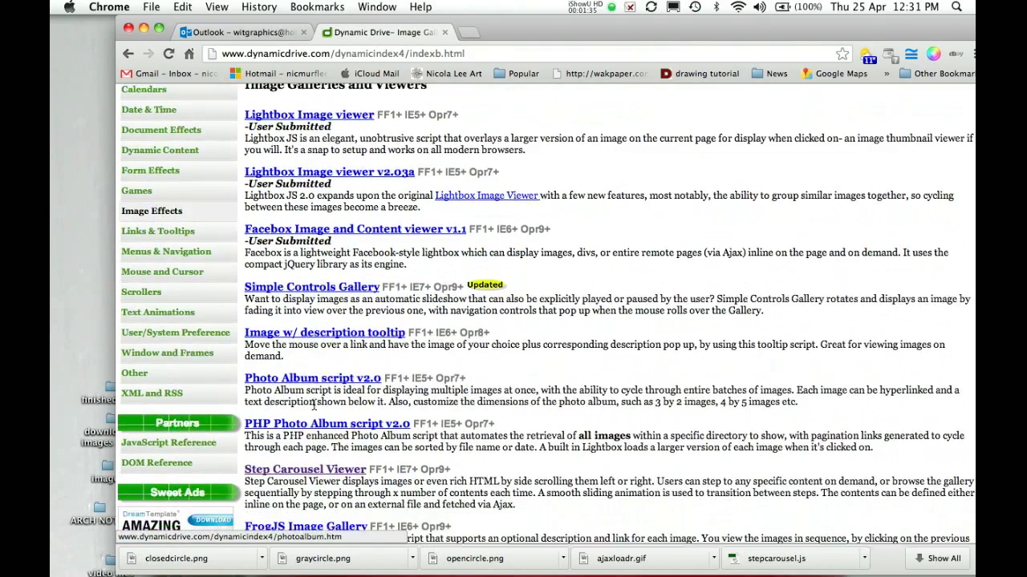
scroll(down, 3)
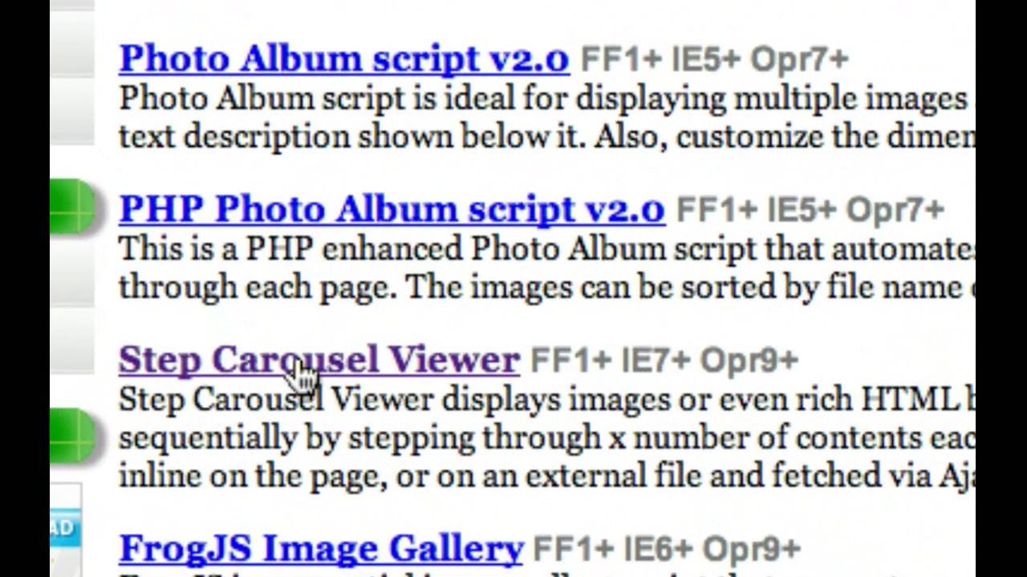
Open Step Carousel Viewer and select the whole Step 1 head script for copying
click(319, 358)
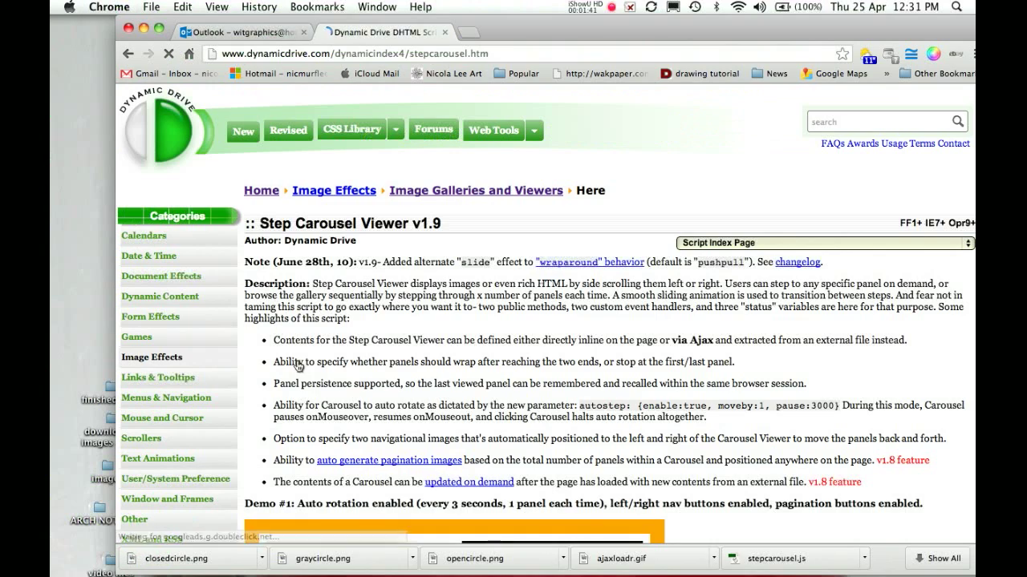
scroll(down, 3)
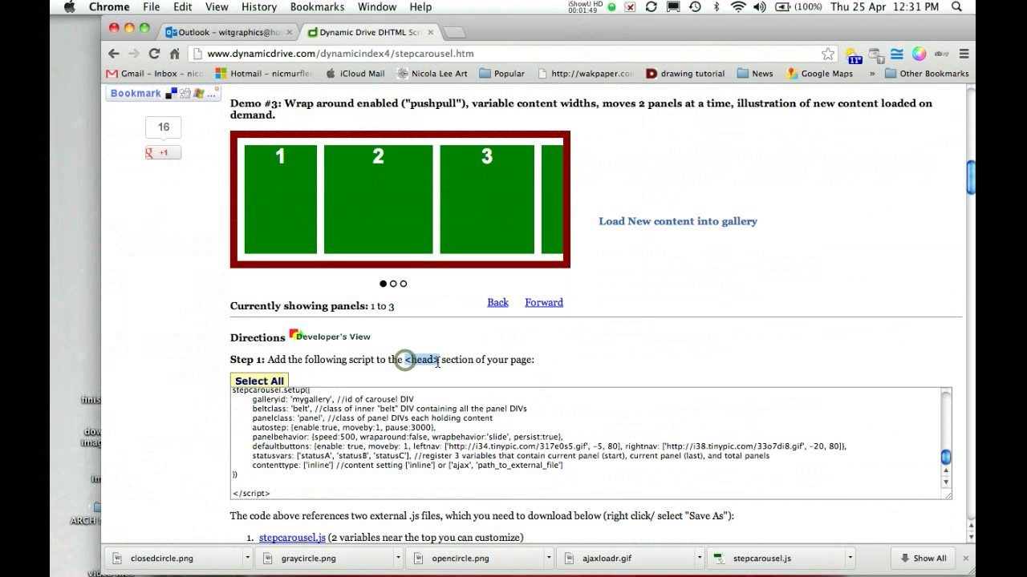
click(259, 381)
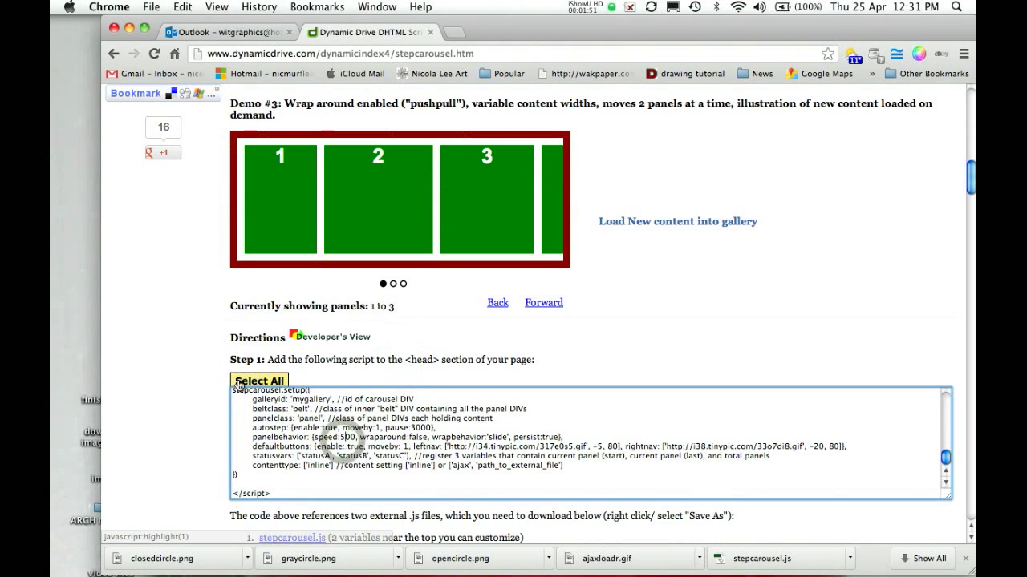
click(258, 380)
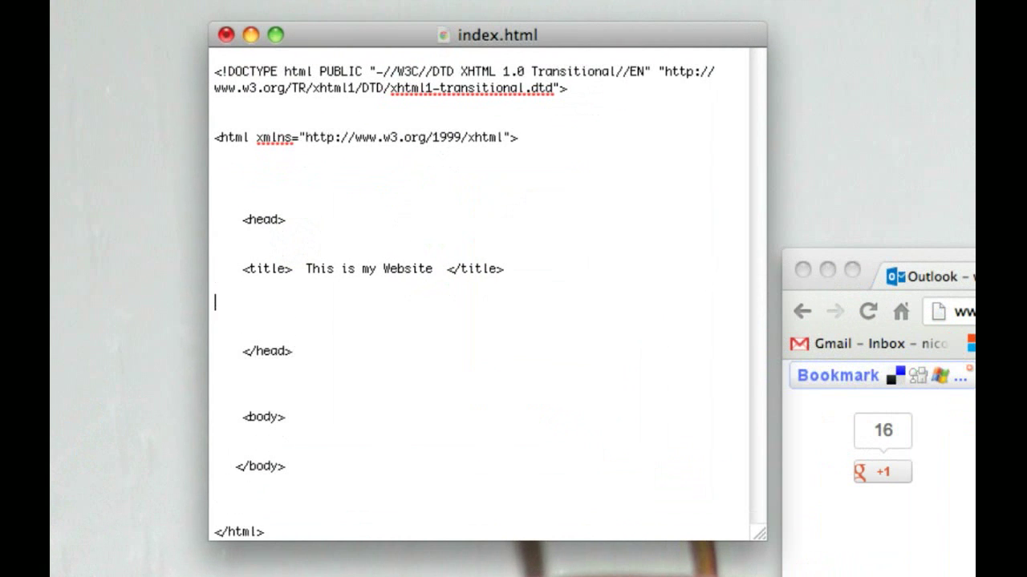
Paste the Step 1 script into the head and select all Step 2 carousel markup
scroll(down, 3)
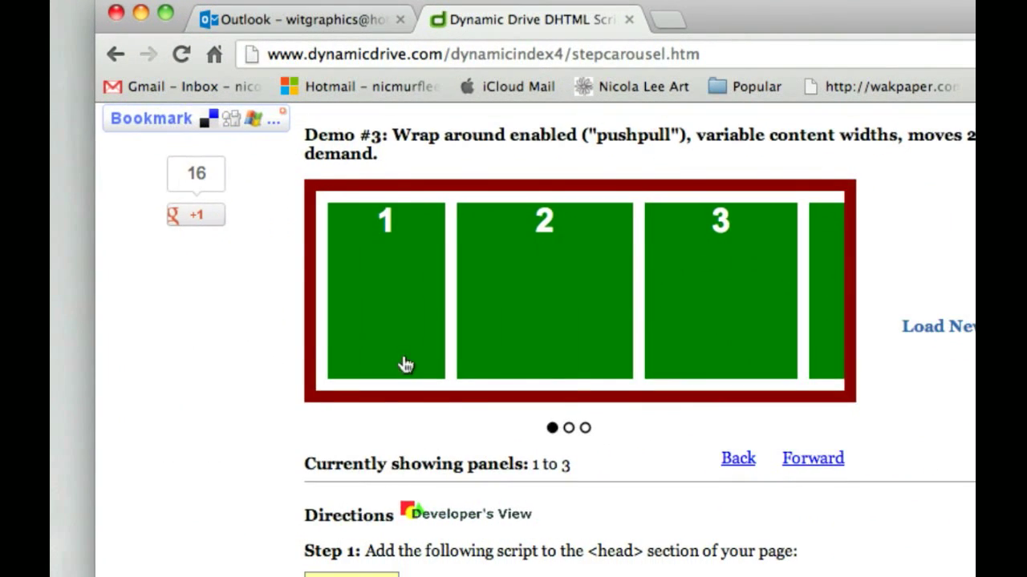
scroll(down, 3)
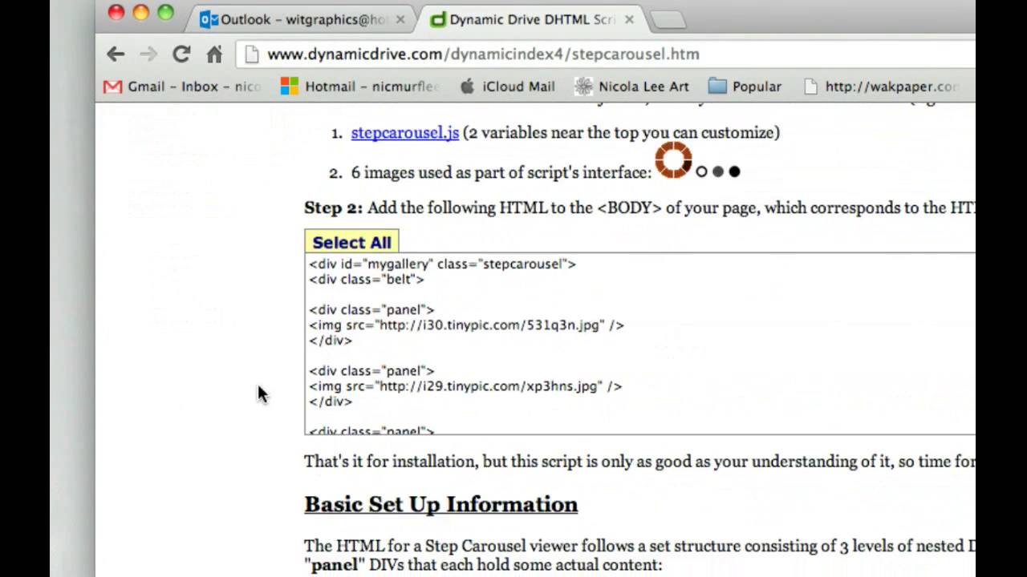
double_click(630, 208)
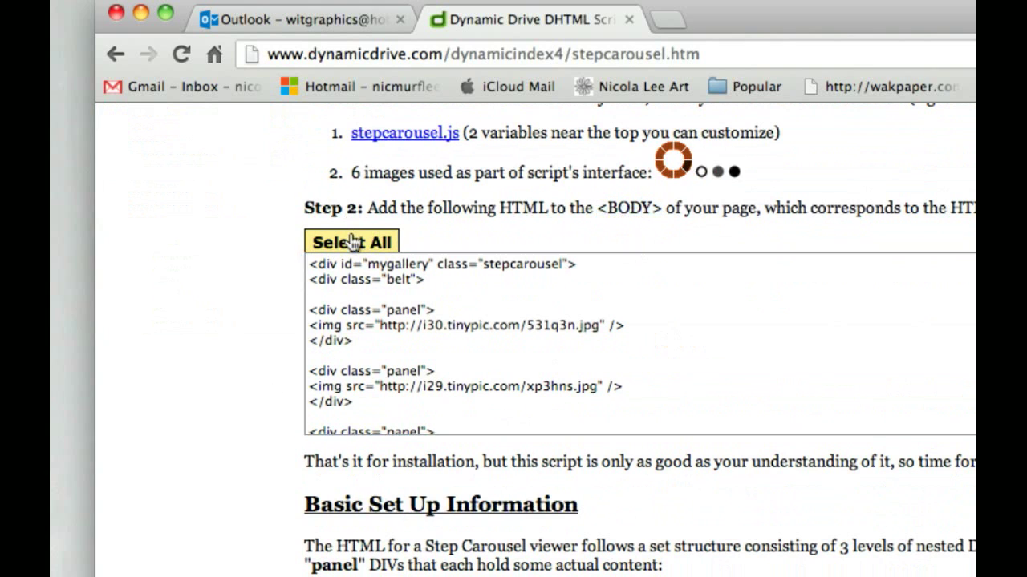
click(352, 241)
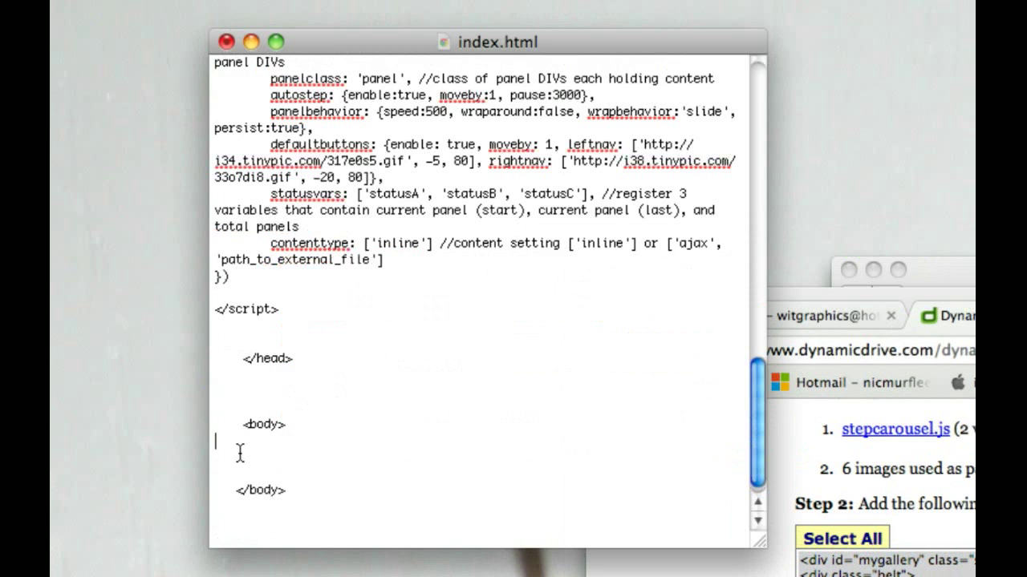
scroll(down, 3)
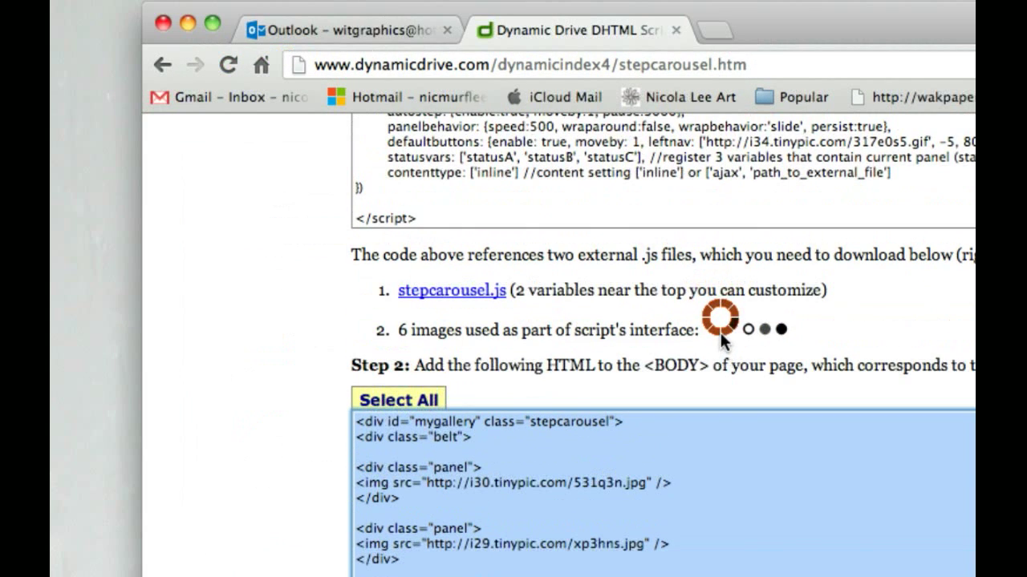
mouse_move(453, 301)
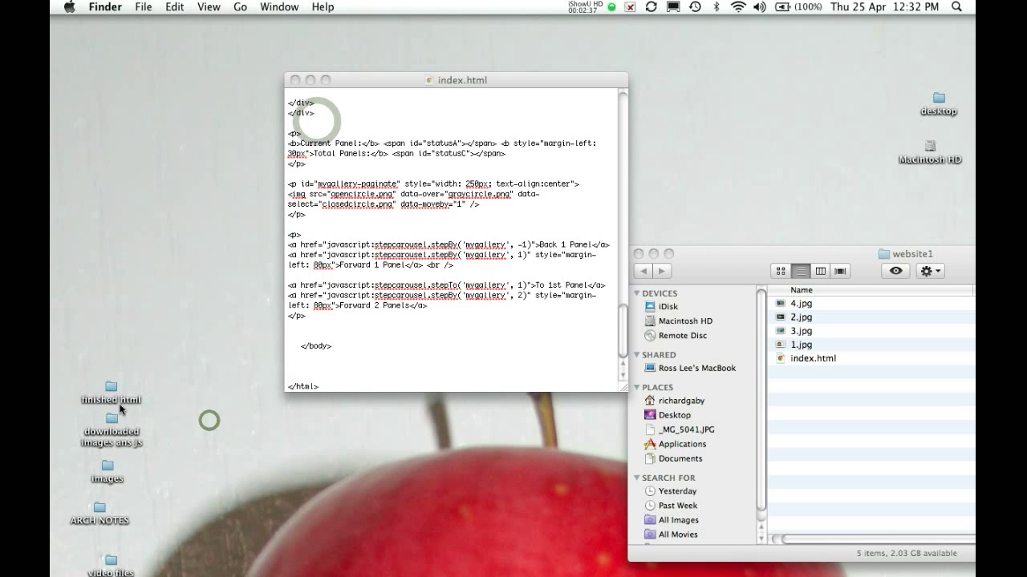
Move stepcarousel.js and the carousel GIF/PNG images into website1, then open index.html
click(110, 427)
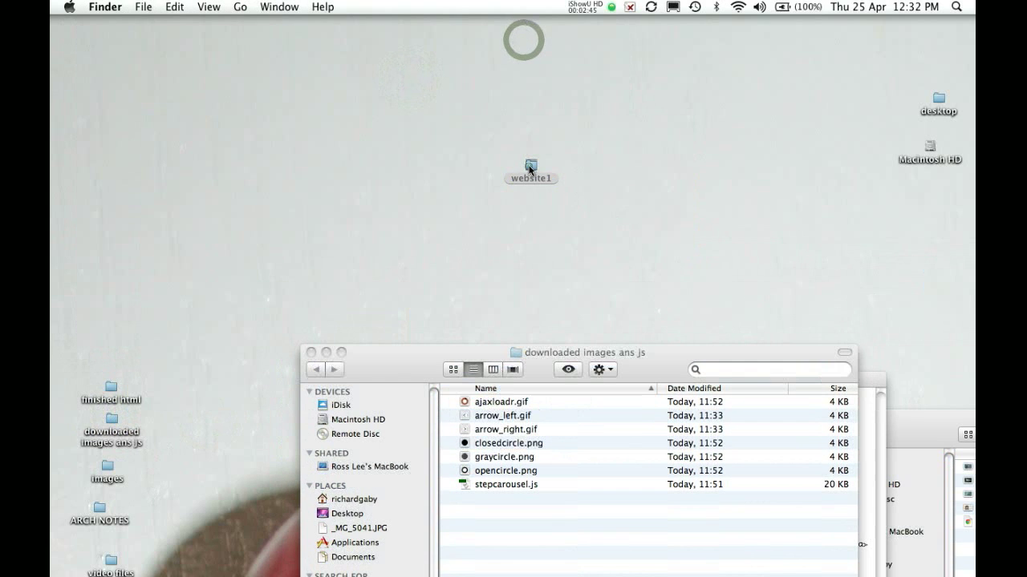
double_click(530, 165)
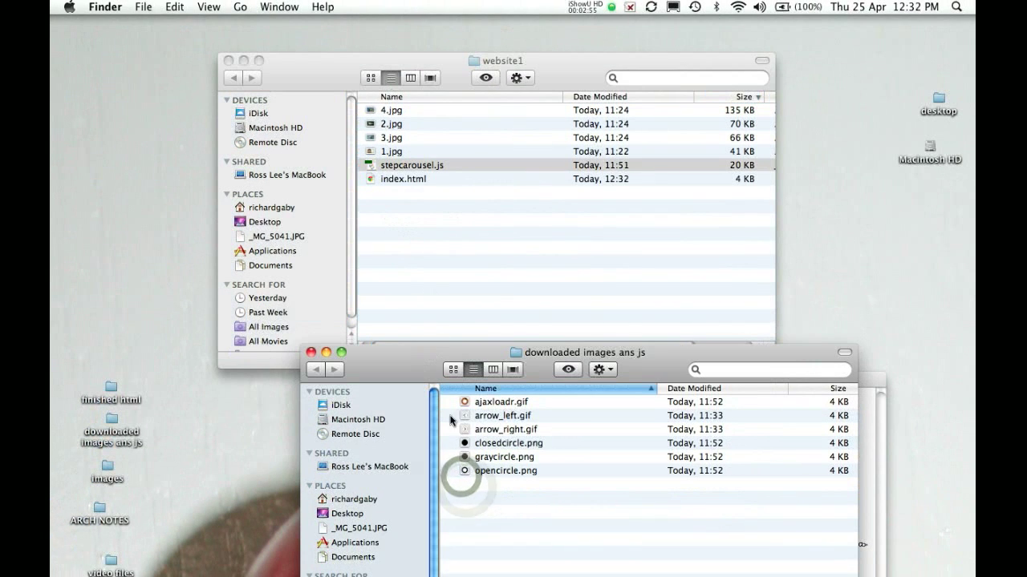
click(506, 471)
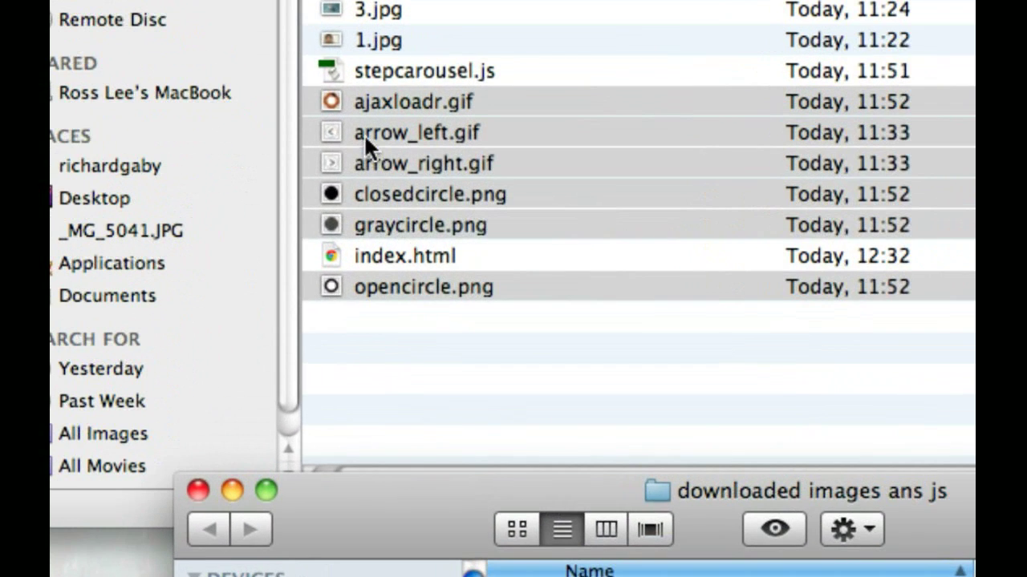
click(423, 162)
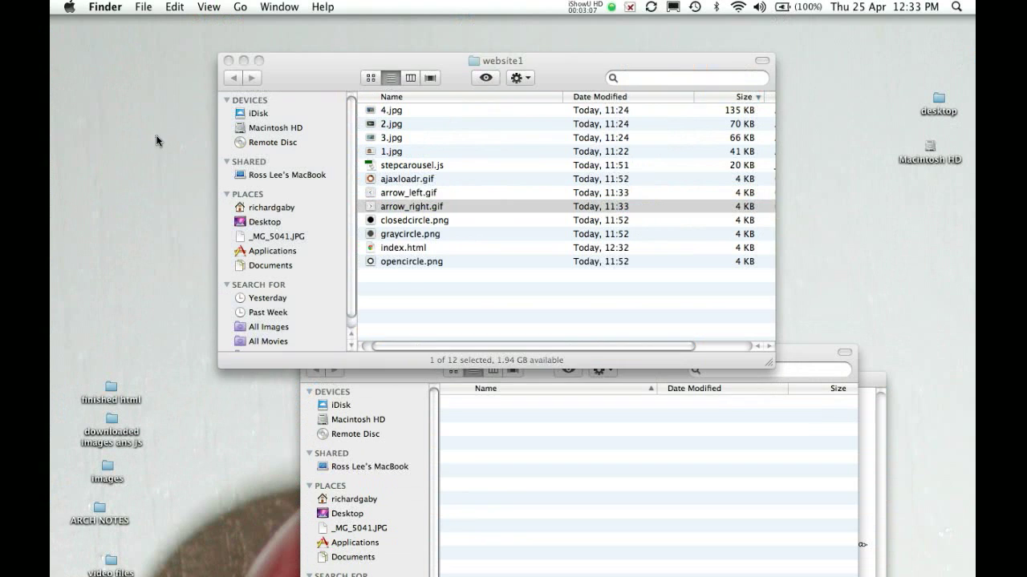
double_click(403, 247)
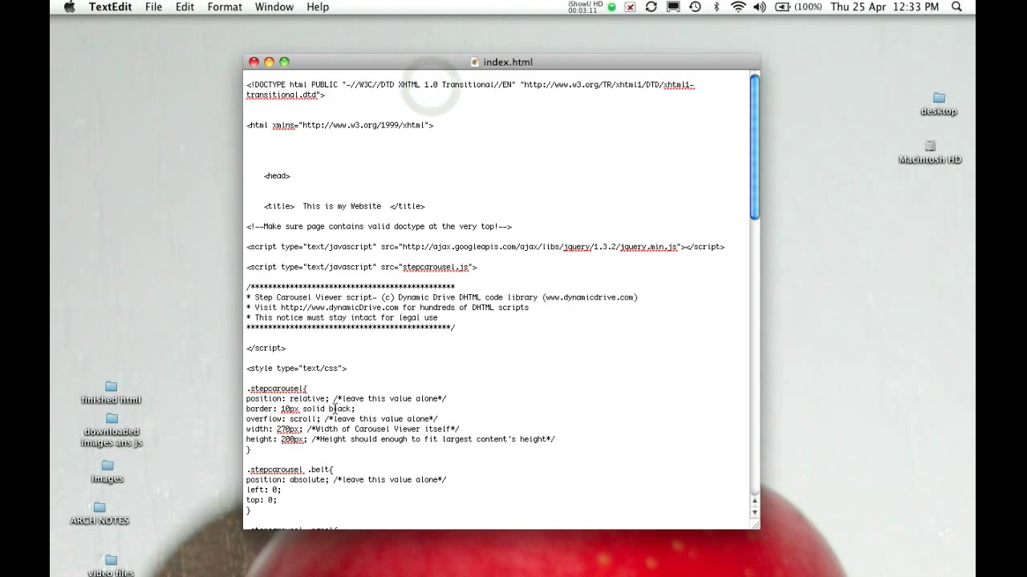
Replace the panels' tinypic image addresses with 1.jpg, 2.jpg, 3.jpg and 4.jpg
scroll(down, 3)
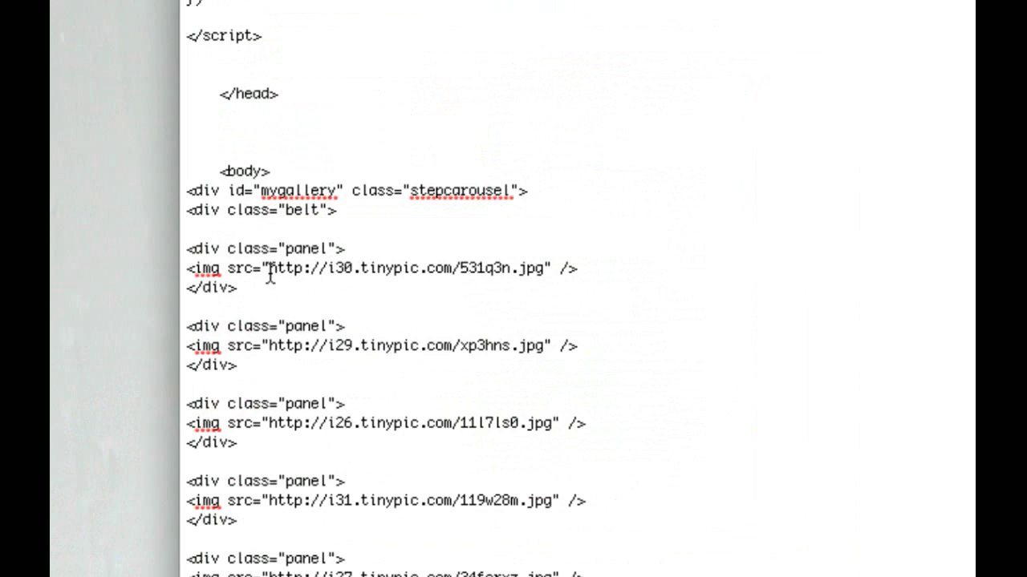
drag(270, 268, 507, 269)
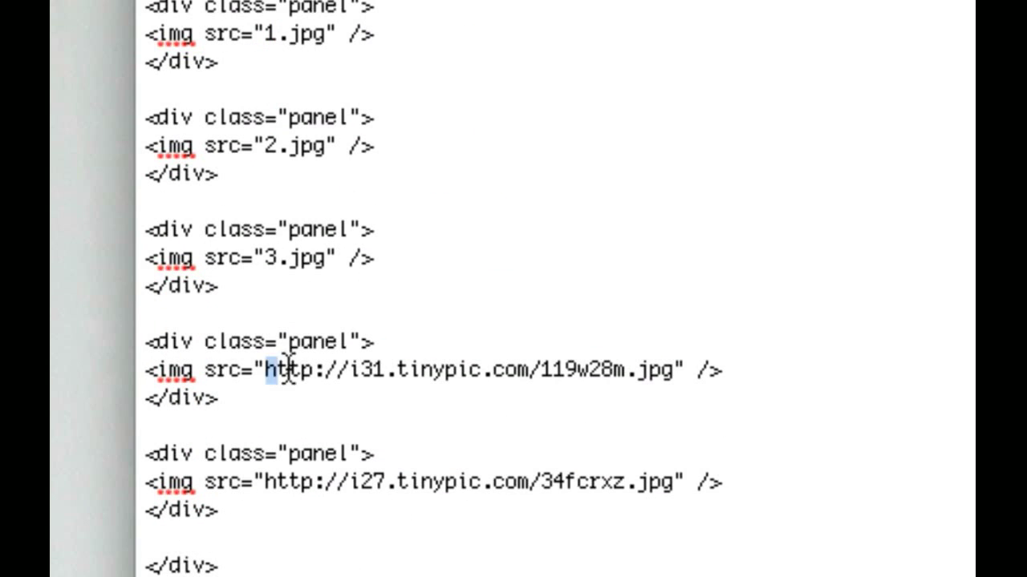
drag(273, 370, 630, 371)
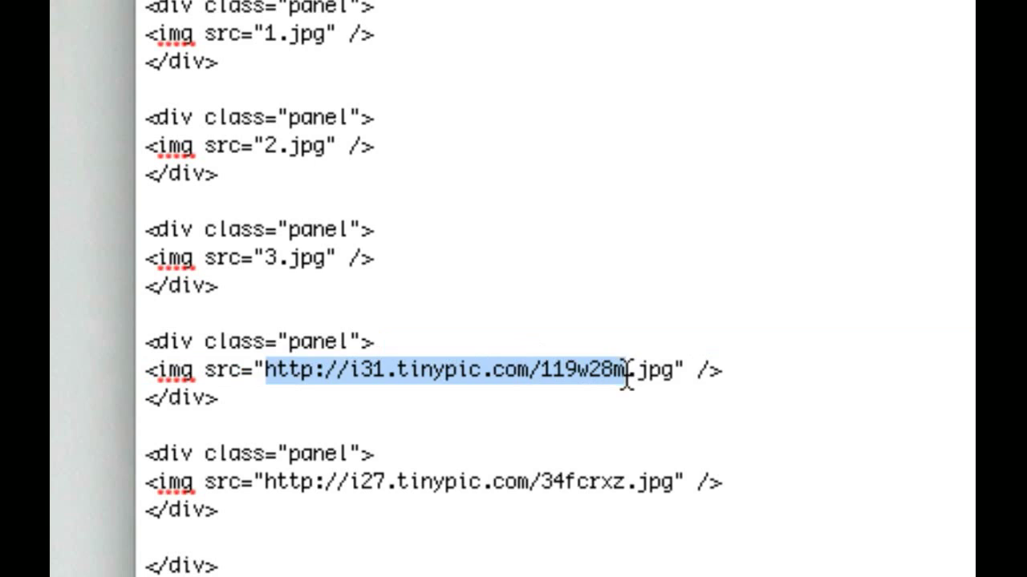
text(4.jpg)
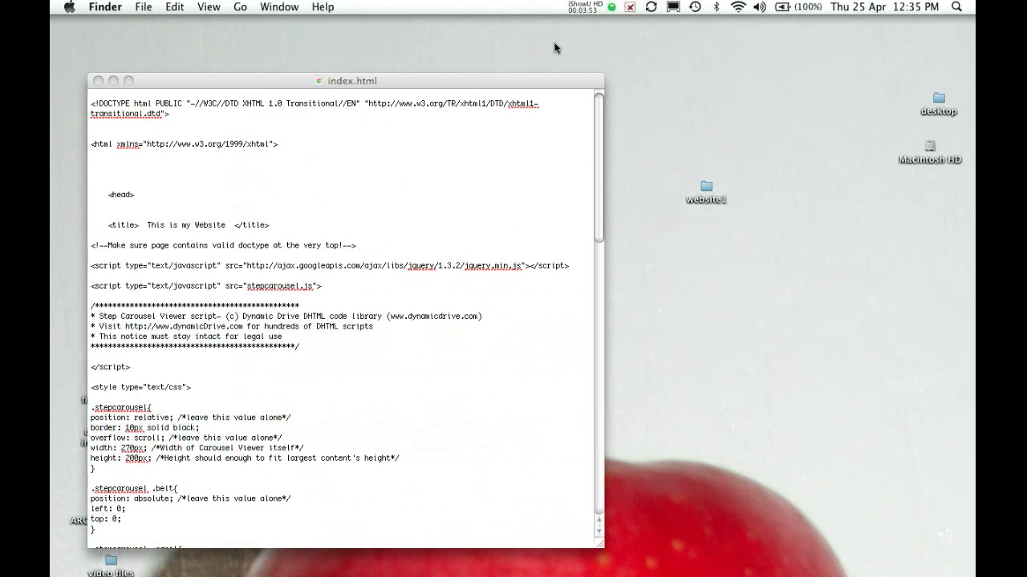
mouse_move(305, 209)
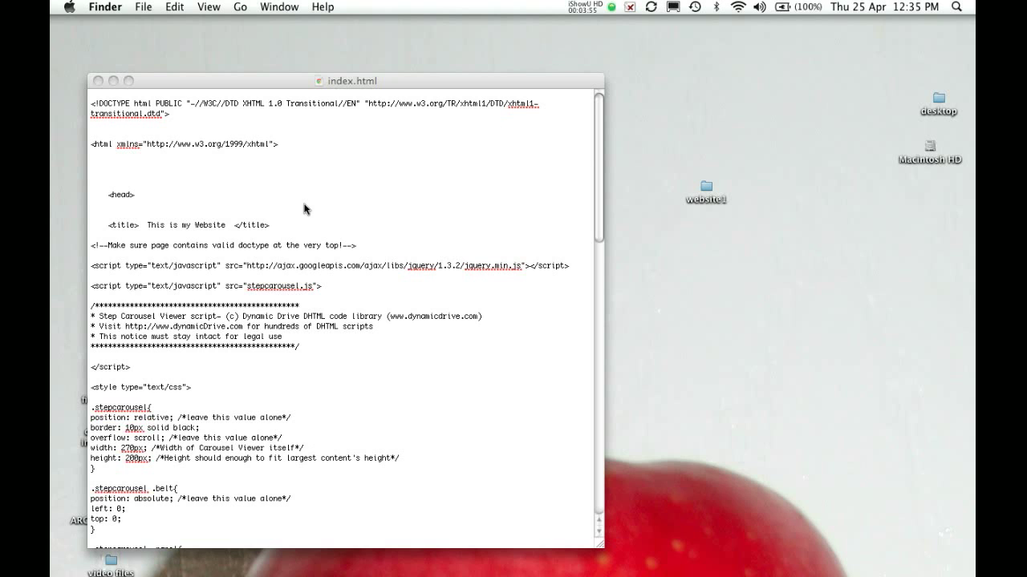
Point leftnav and rightnav to arrow_left.gif and arrow_right.gif, checking names in website1
scroll(down, 3)
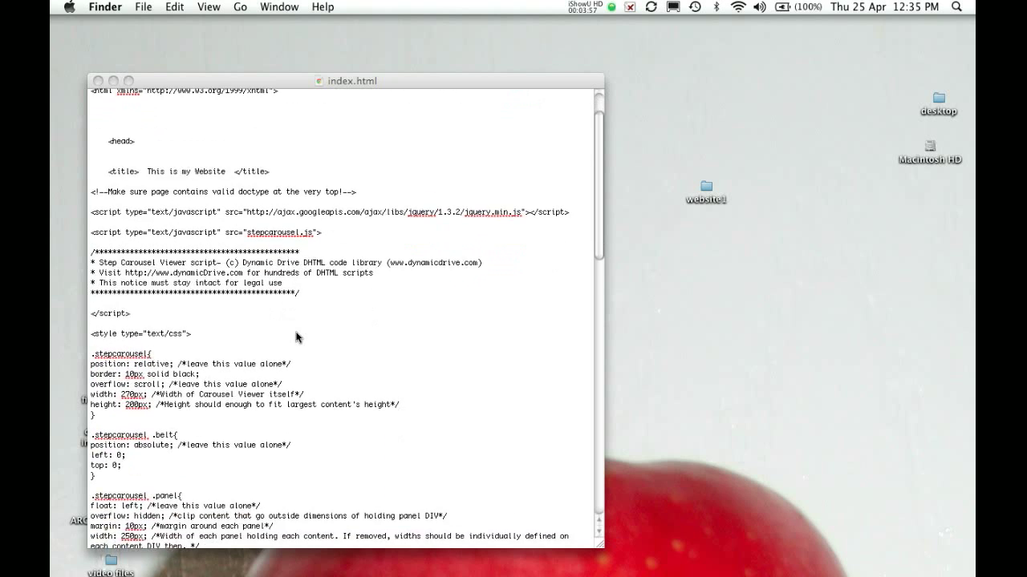
scroll(down, 3)
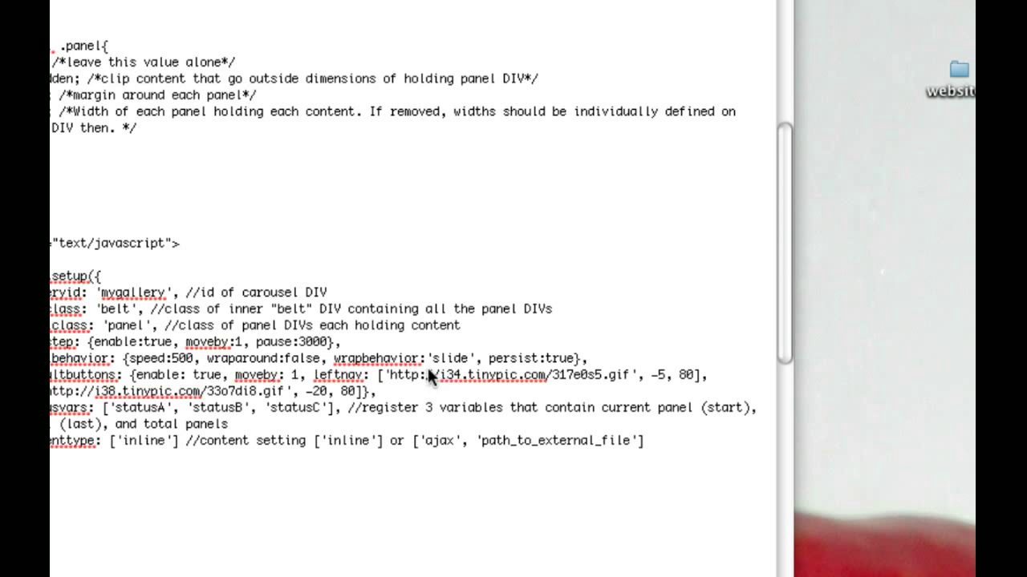
mouse_move(566, 56)
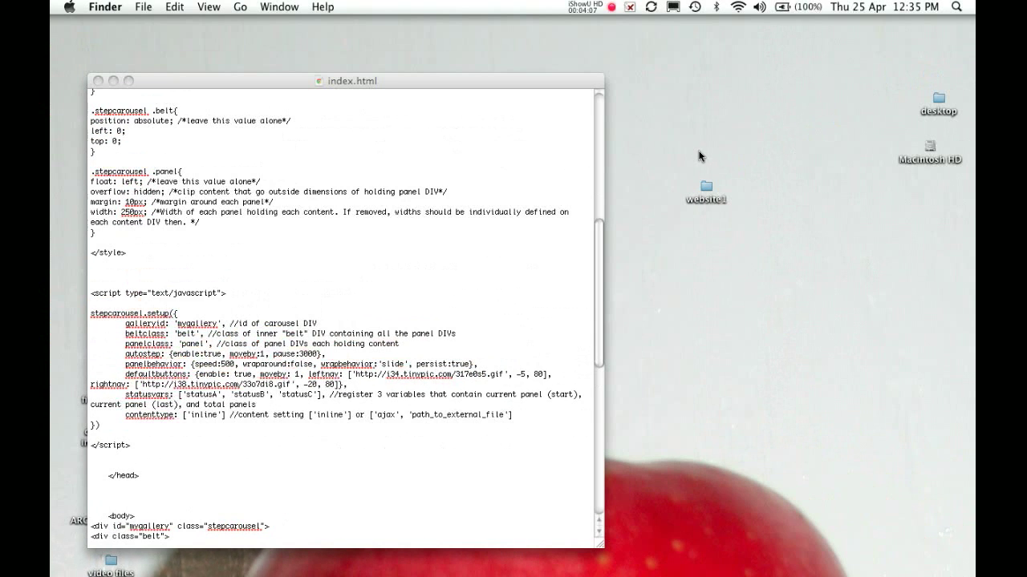
double_click(705, 184)
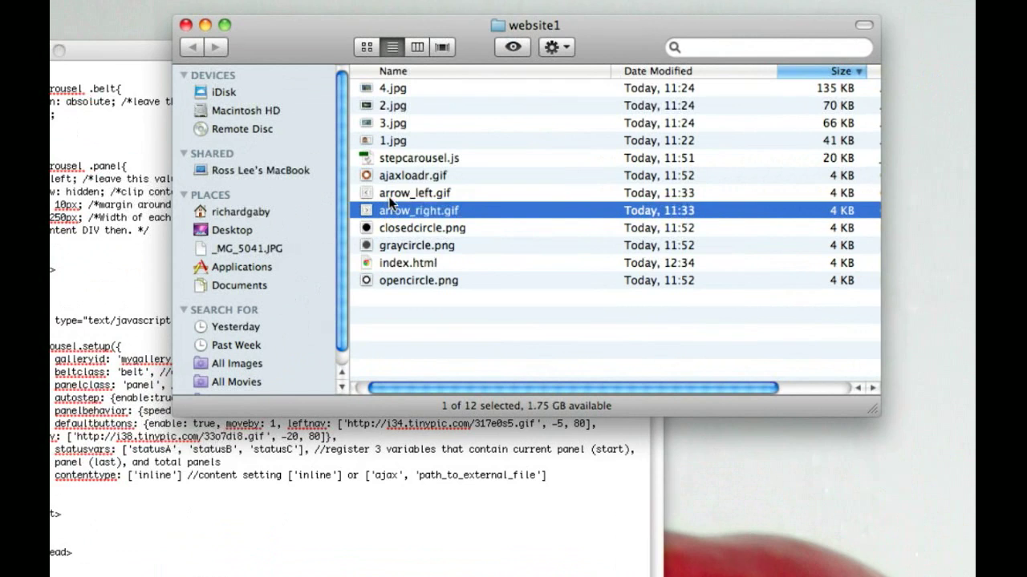
click(430, 192)
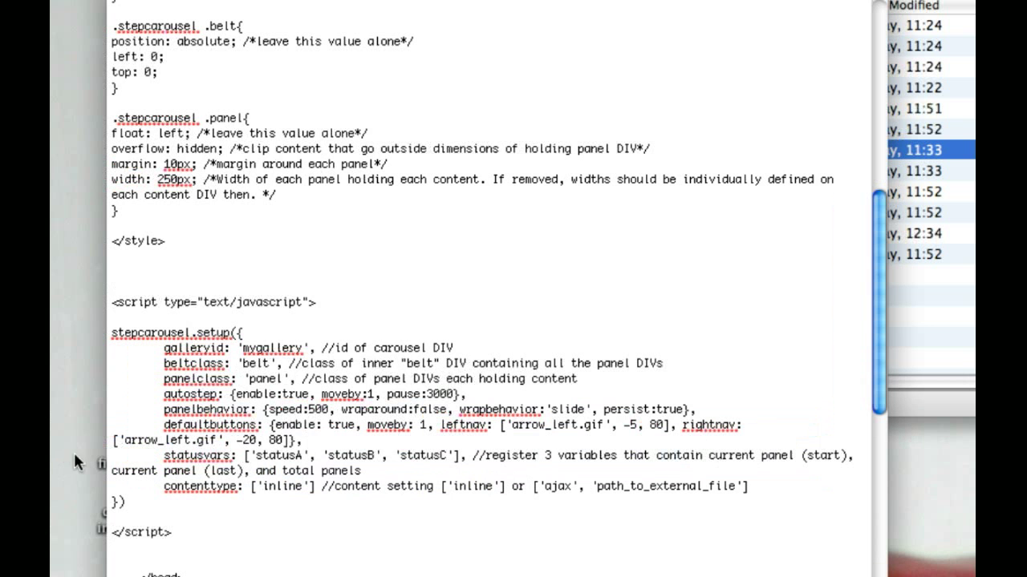
double_click(181, 440)
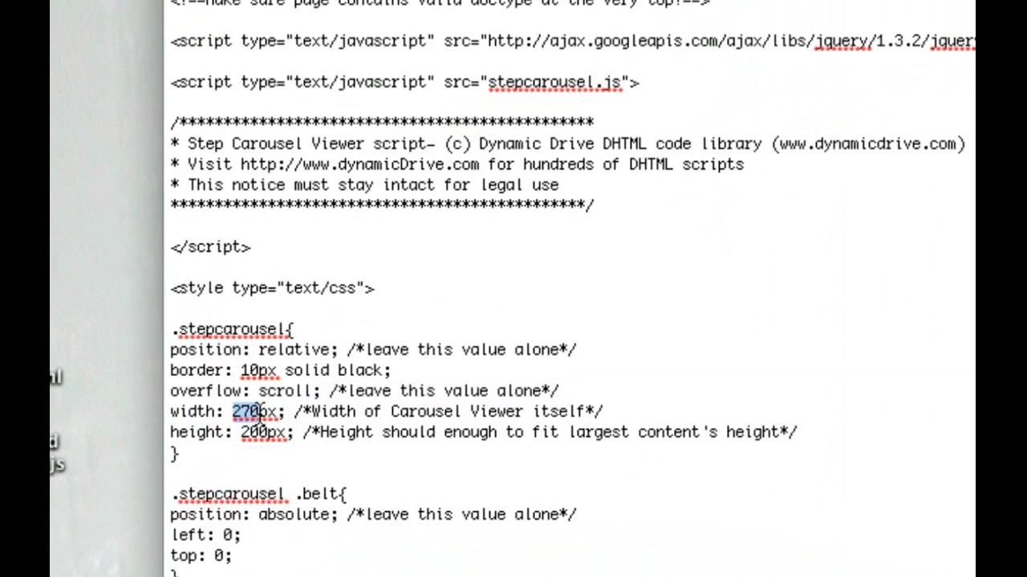
Set .stepcarousel to 900px by 600px and change the panel width from 250 to 900
text(900)
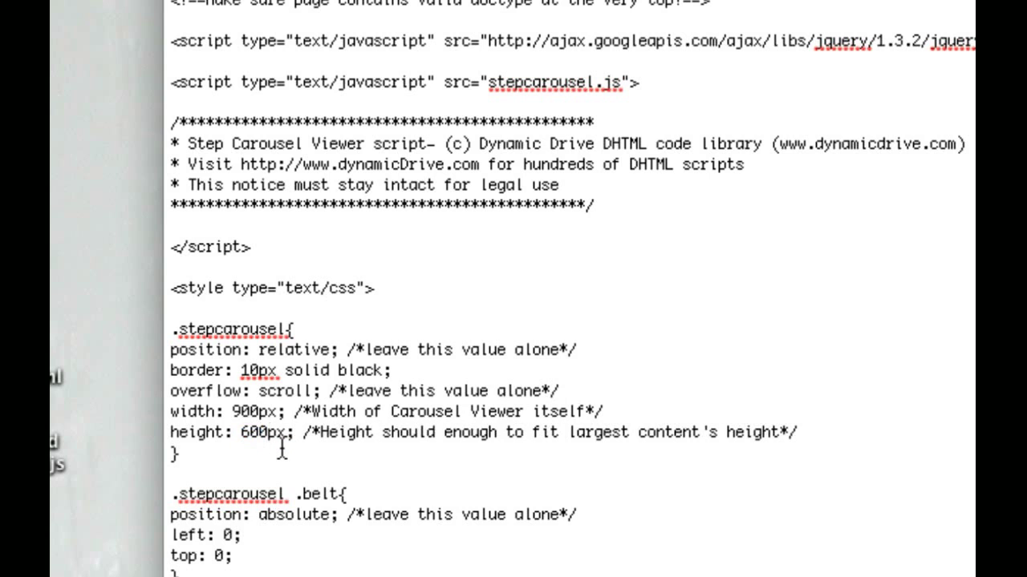
scroll(down, 3)
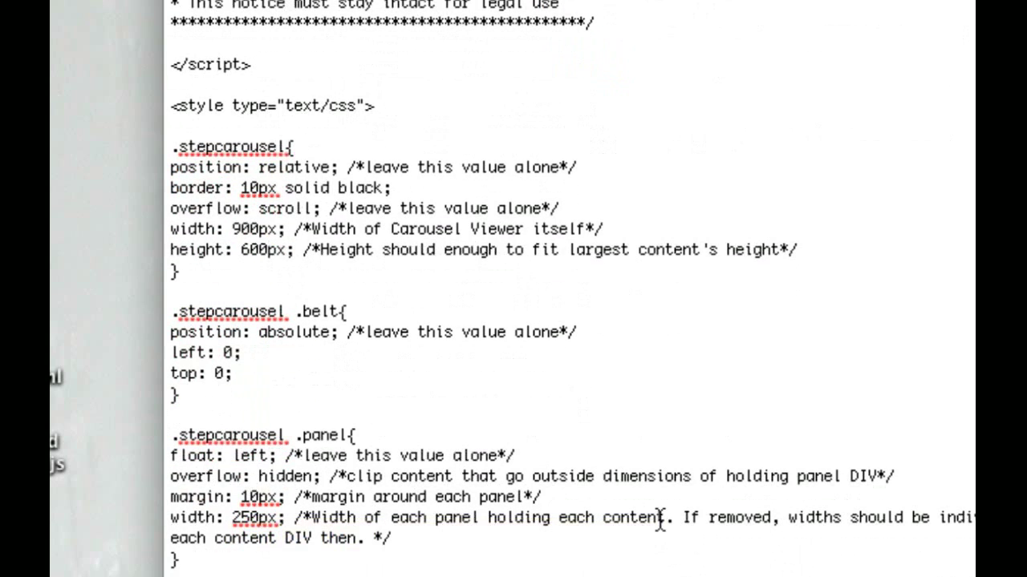
double_click(247, 517)
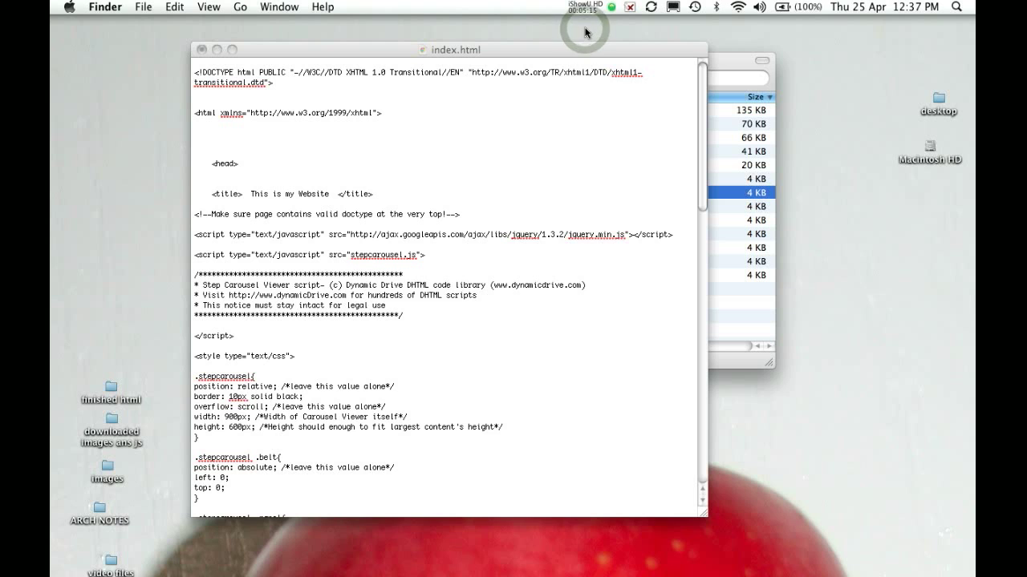
mouse_move(448, 322)
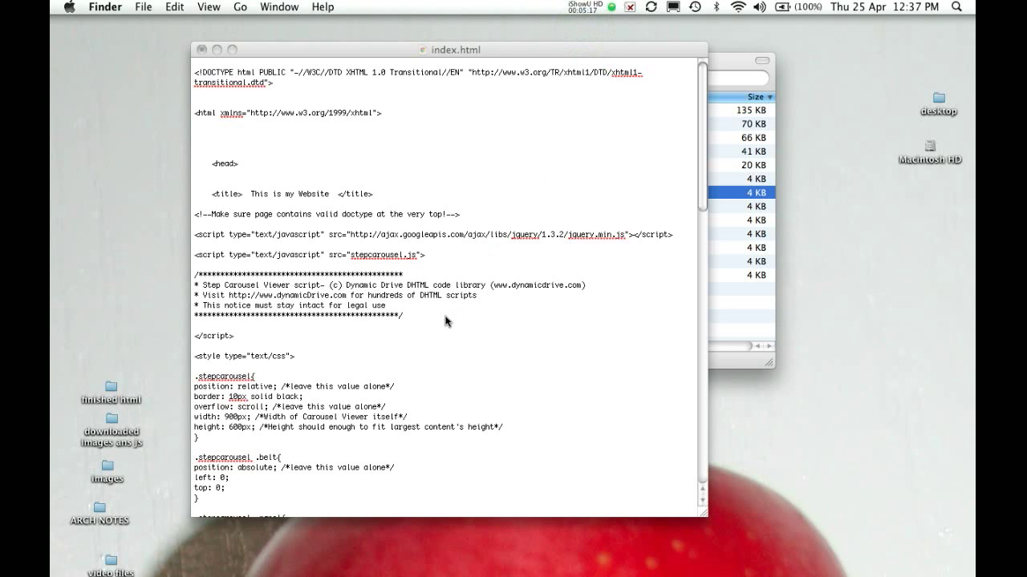
In defaultbuttons, set the leftnav offsets to -30, 300 and rightnav to -10, 3000
scroll(down, 3)
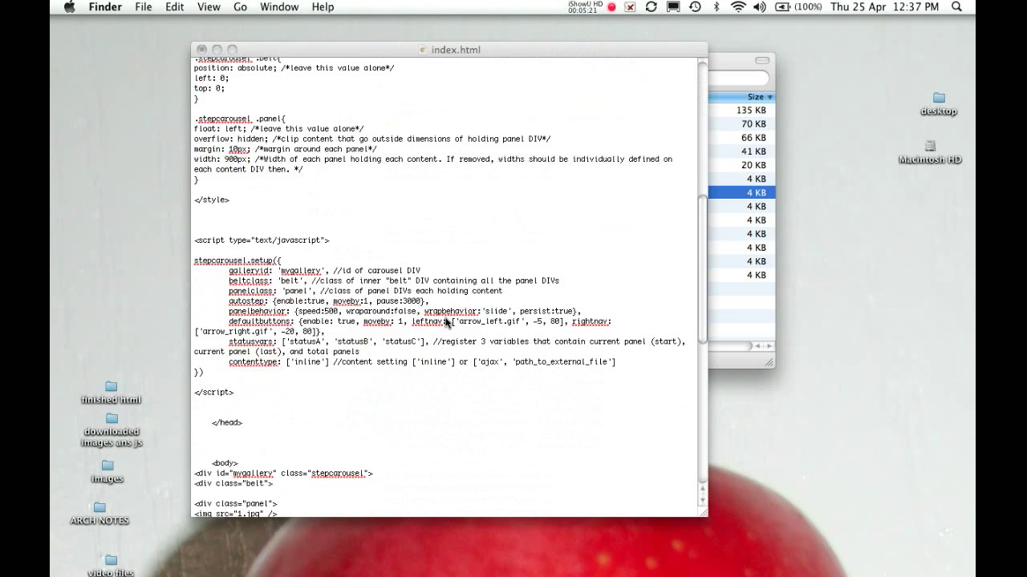
scroll(down, 3)
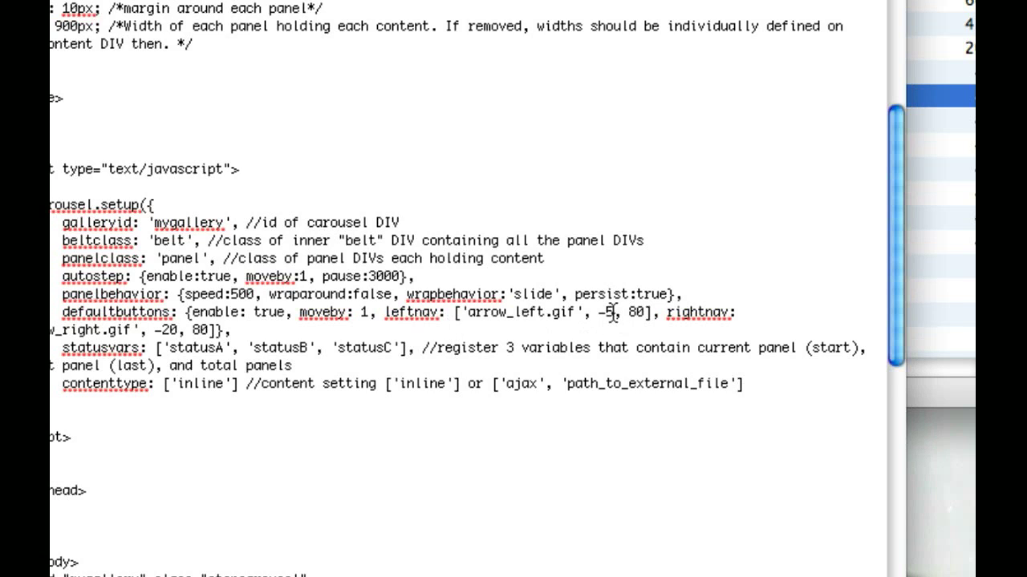
text(30)
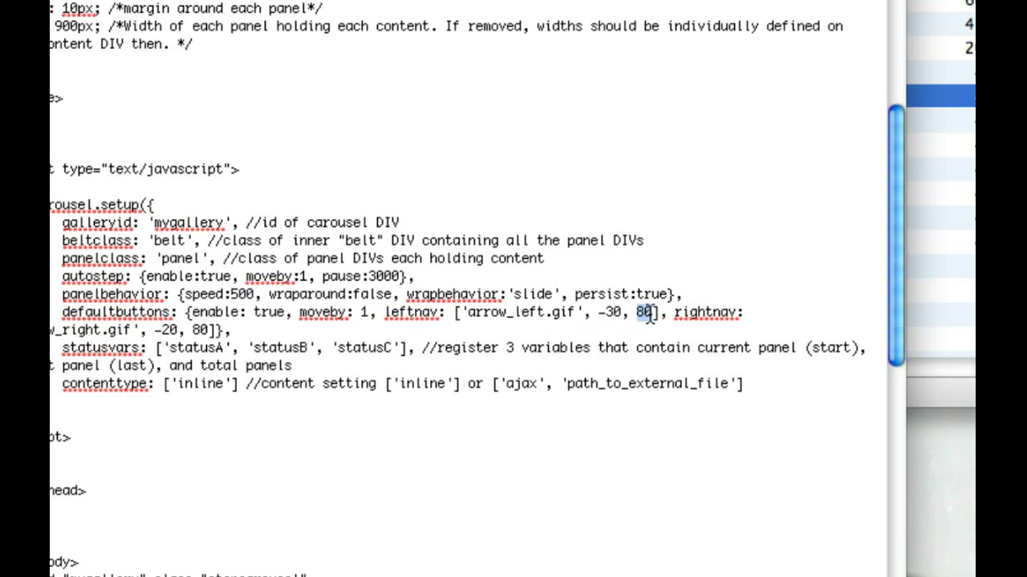
text(300)
click(145, 330)
text(1)
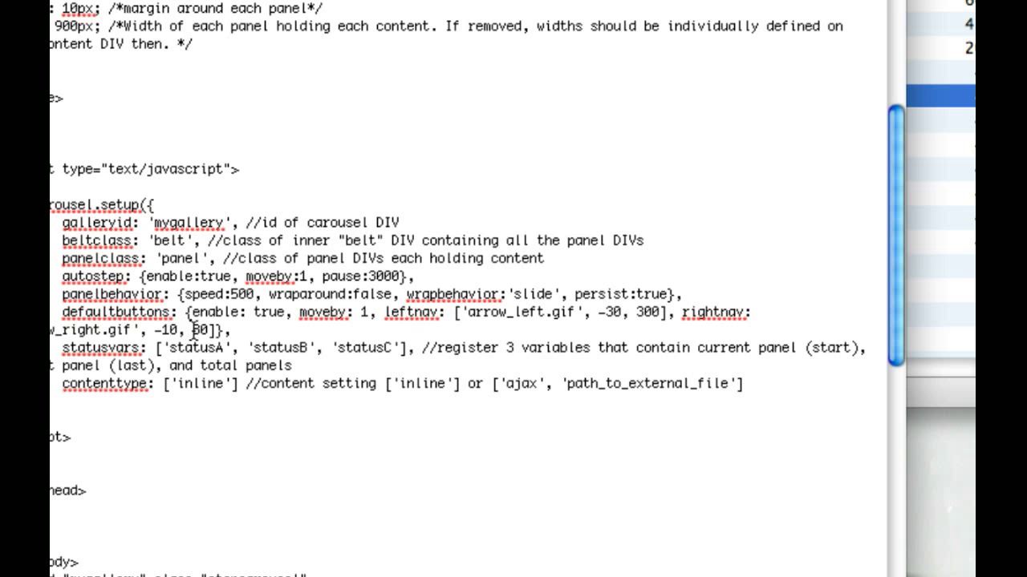
text(3000)
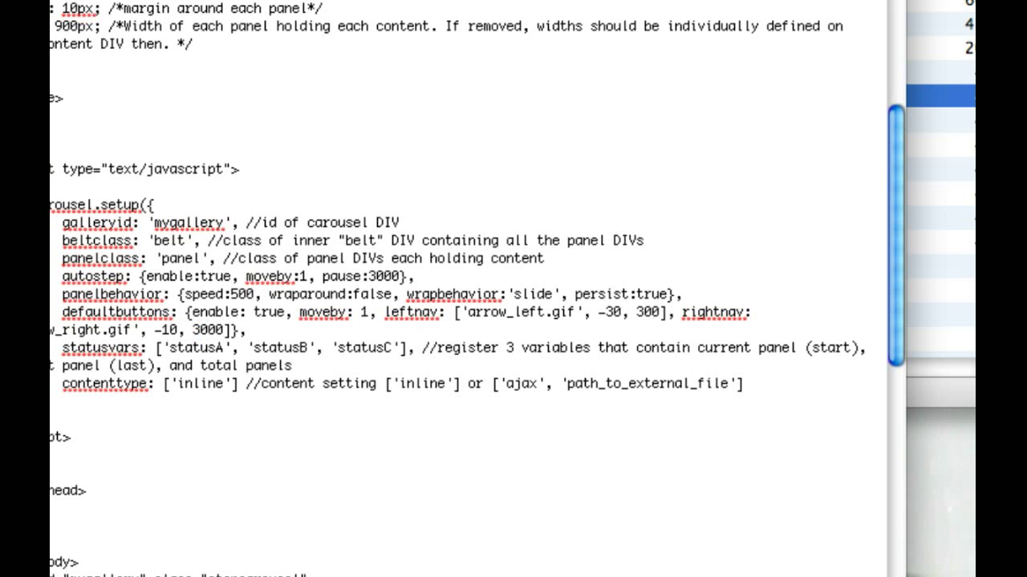
scroll(down, 3)
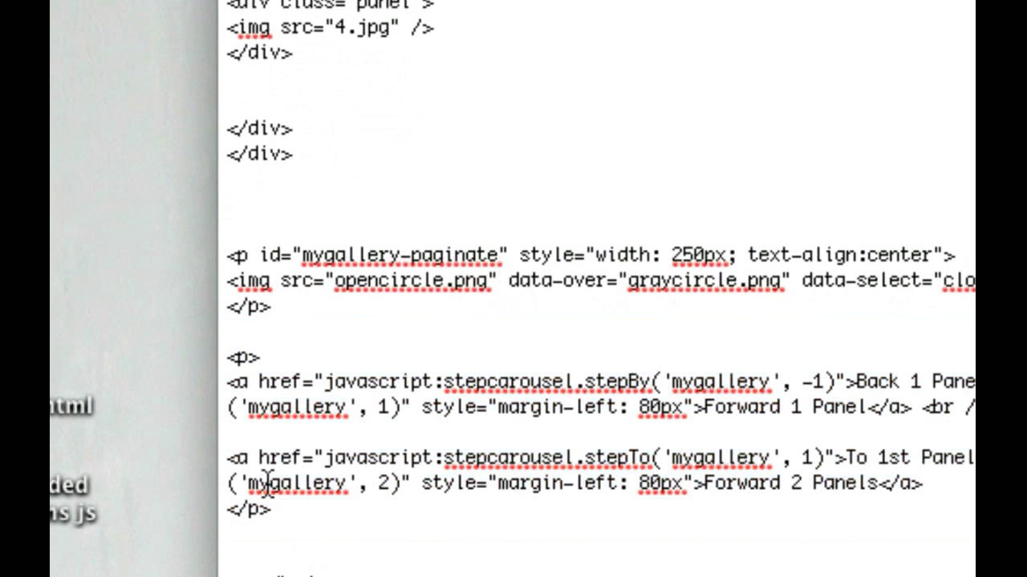
Replace the text step links below the carousel with the mygallery-paginate circle-image paragraph
drag(241, 357, 276, 509)
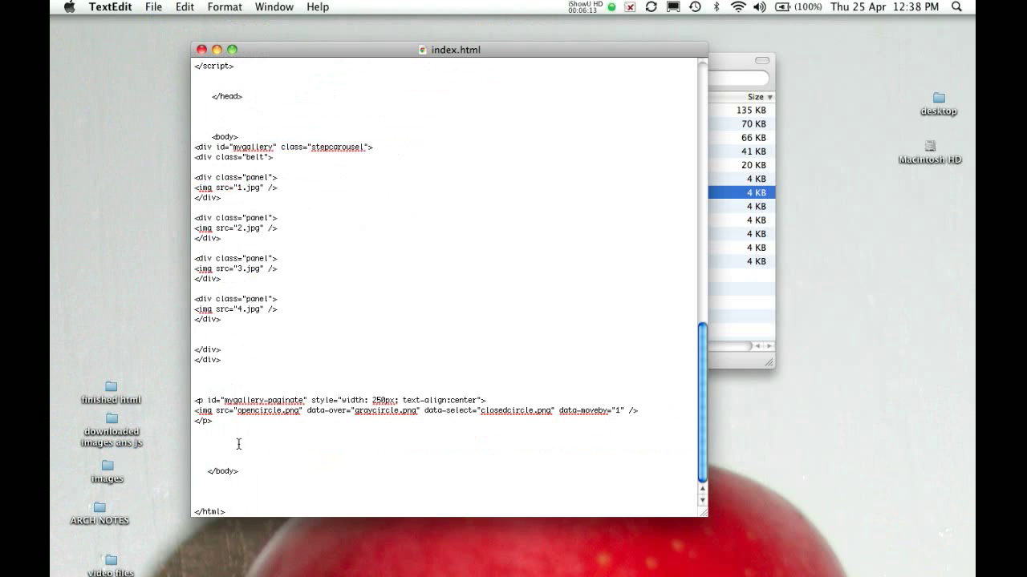
click(131, 190)
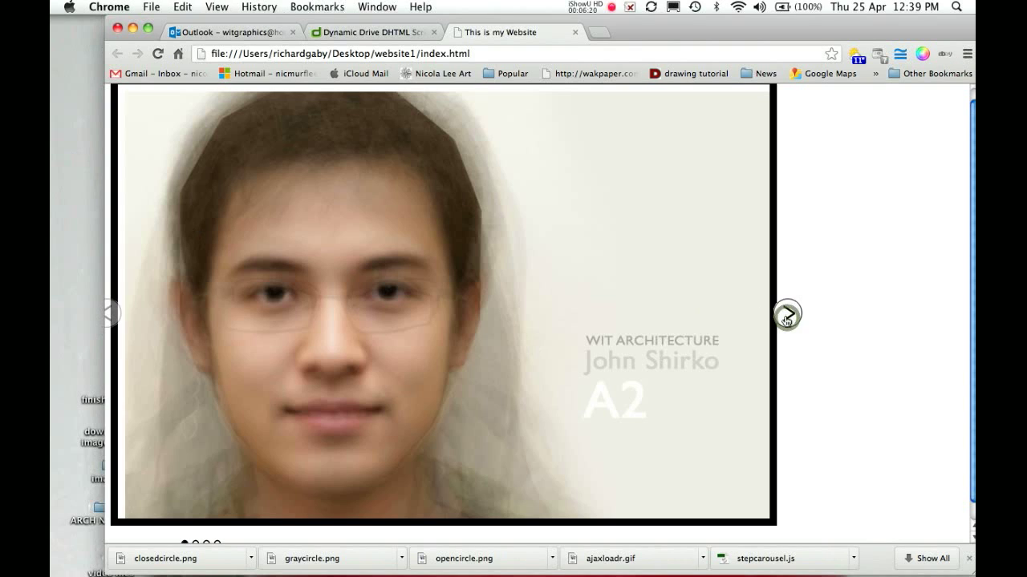
mouse_move(112, 313)
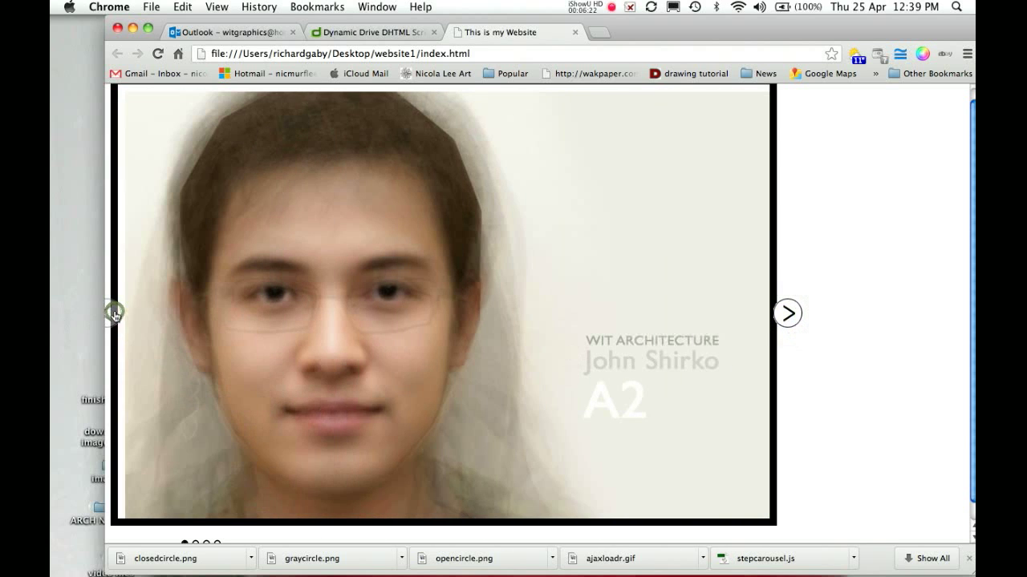
Use the carousel's right arrow twice to move from the face slide to the architecture model
click(787, 313)
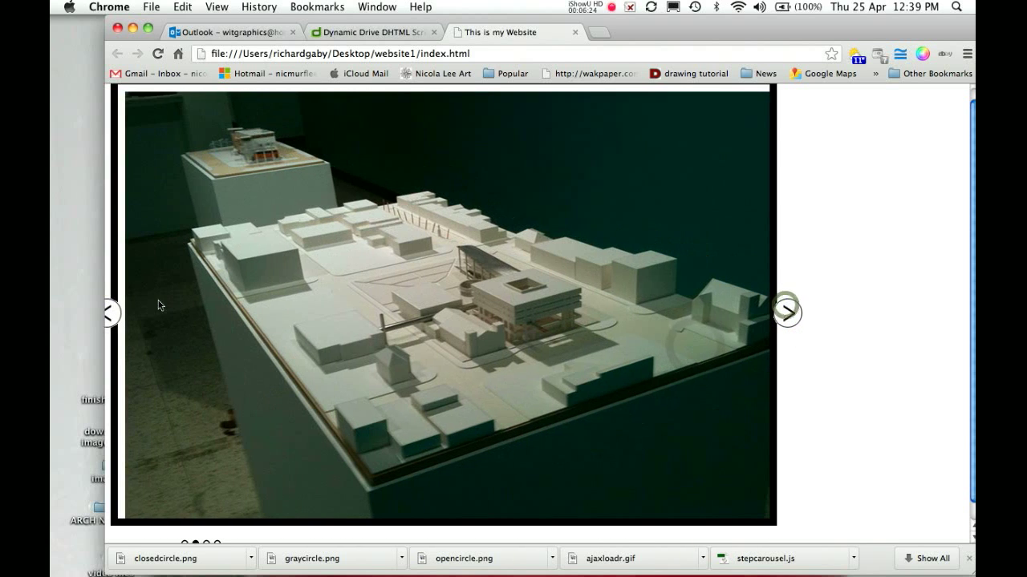
click(787, 313)
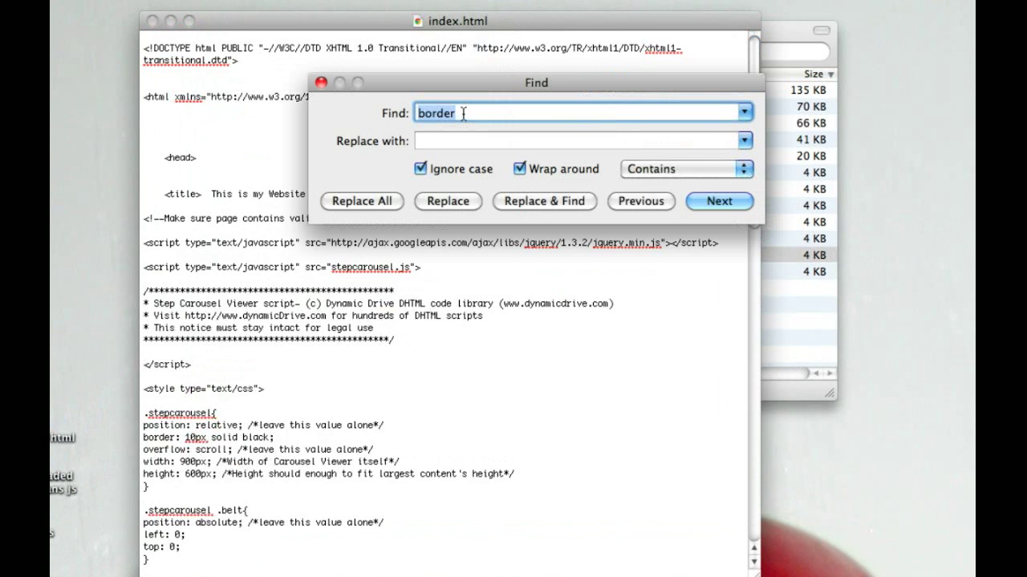
Find the border rule and change its colour from 'black' to 'white'
click(718, 200)
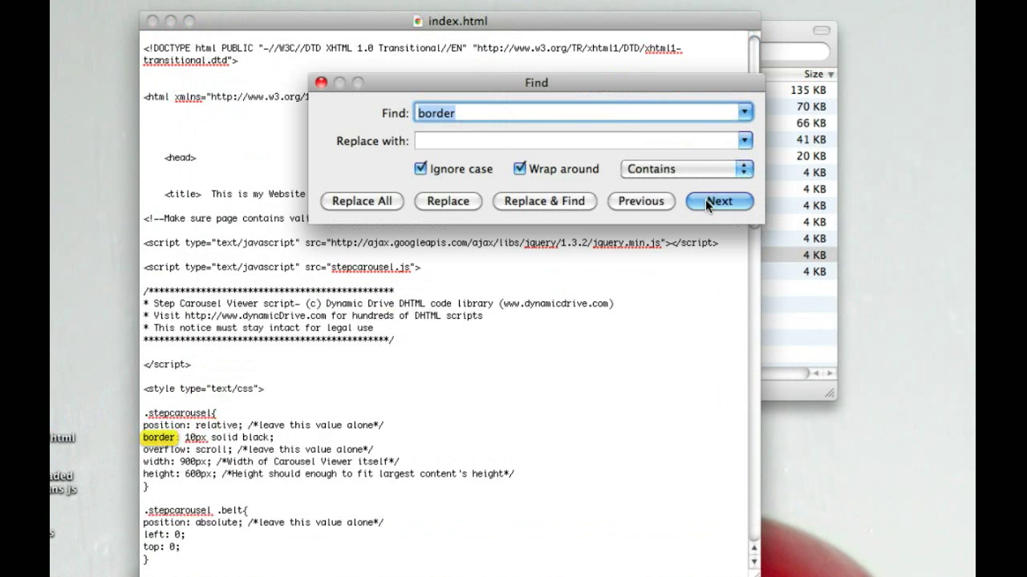
click(717, 201)
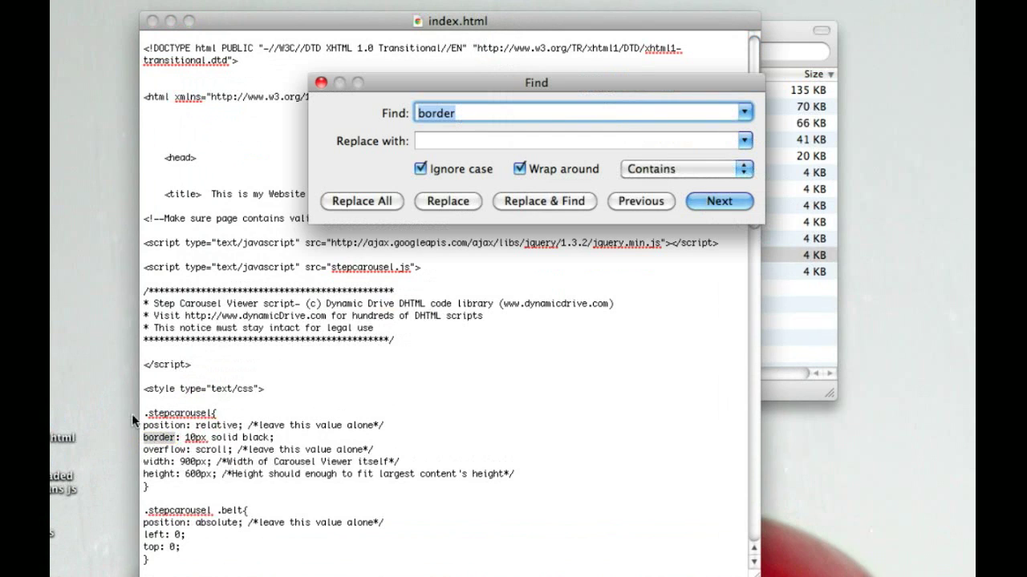
click(718, 201)
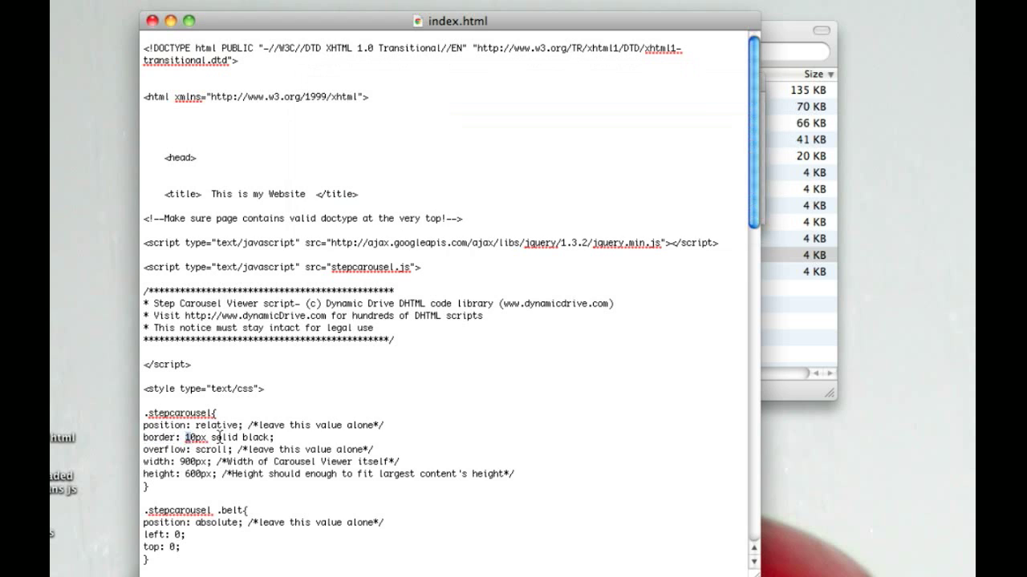
double_click(256, 437)
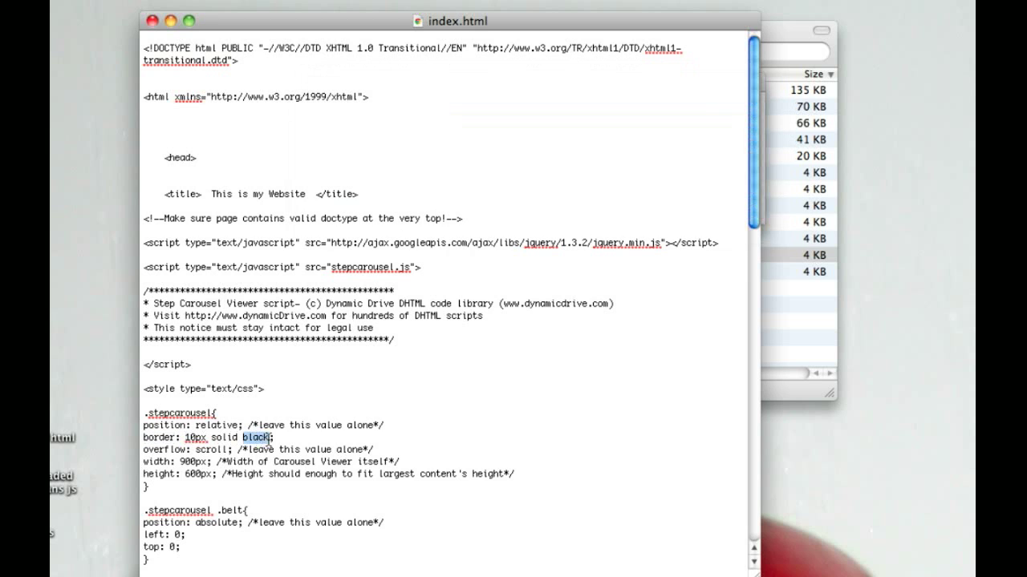
text(white)
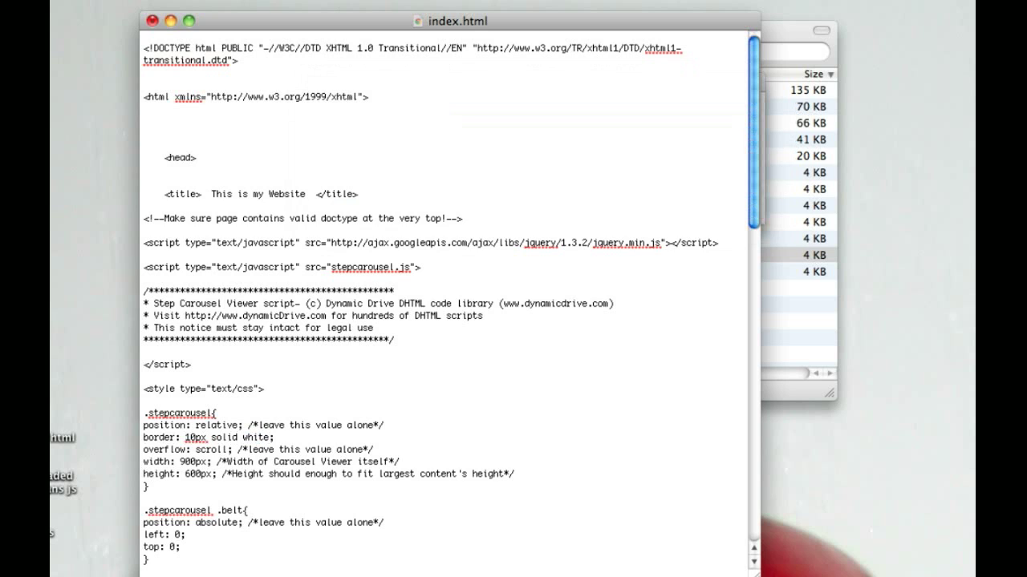
mouse_move(227, 453)
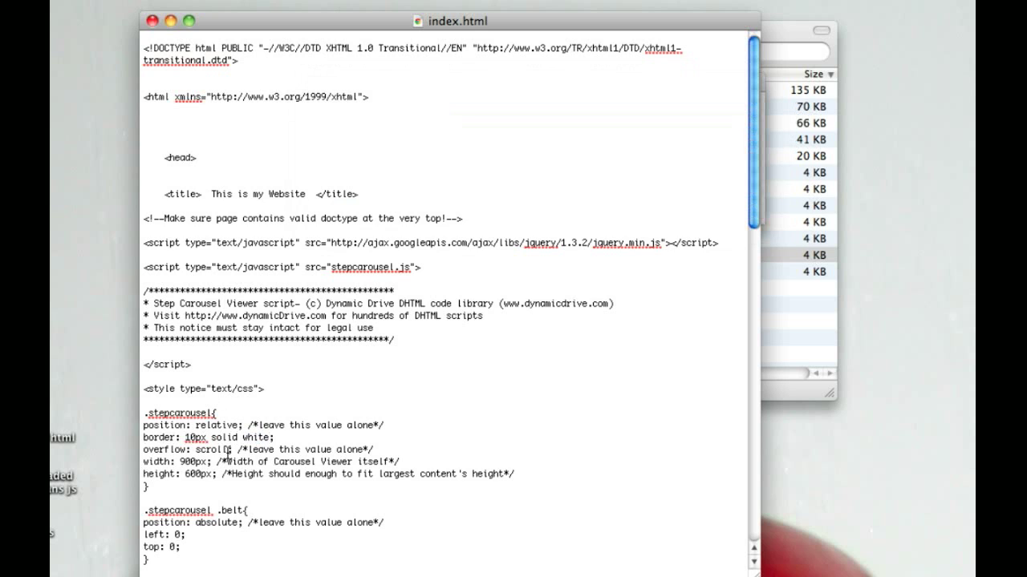
Insert <center> after <body> and </center> before </body>, removing the misplaced closing tag
scroll(down, 3)
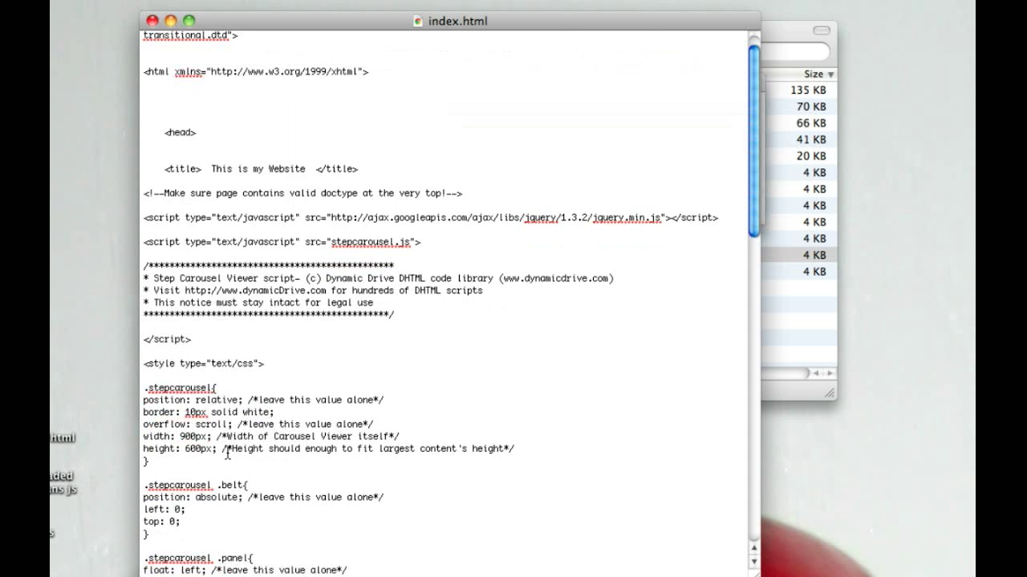
scroll(down, 3)
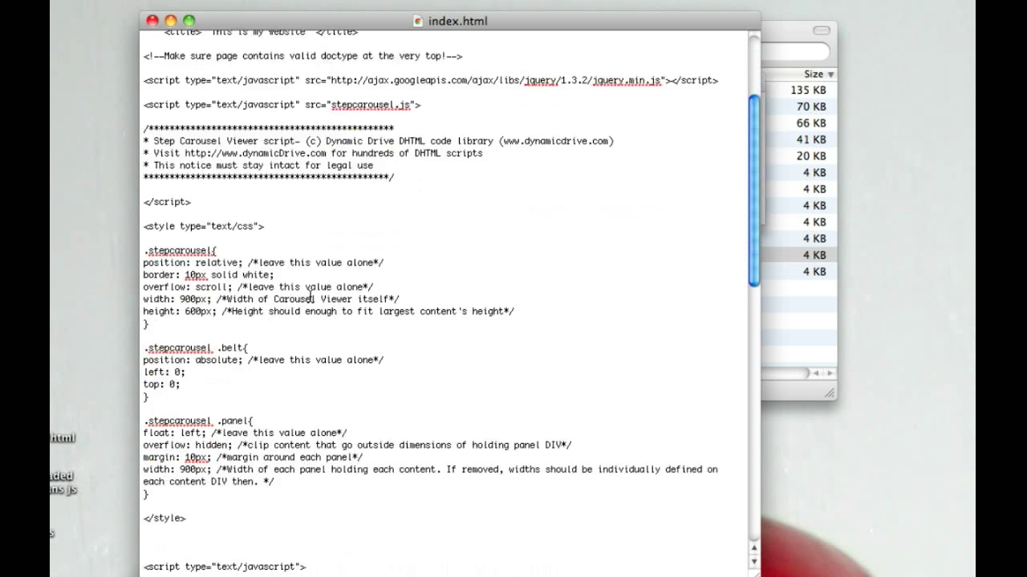
scroll(down, 3)
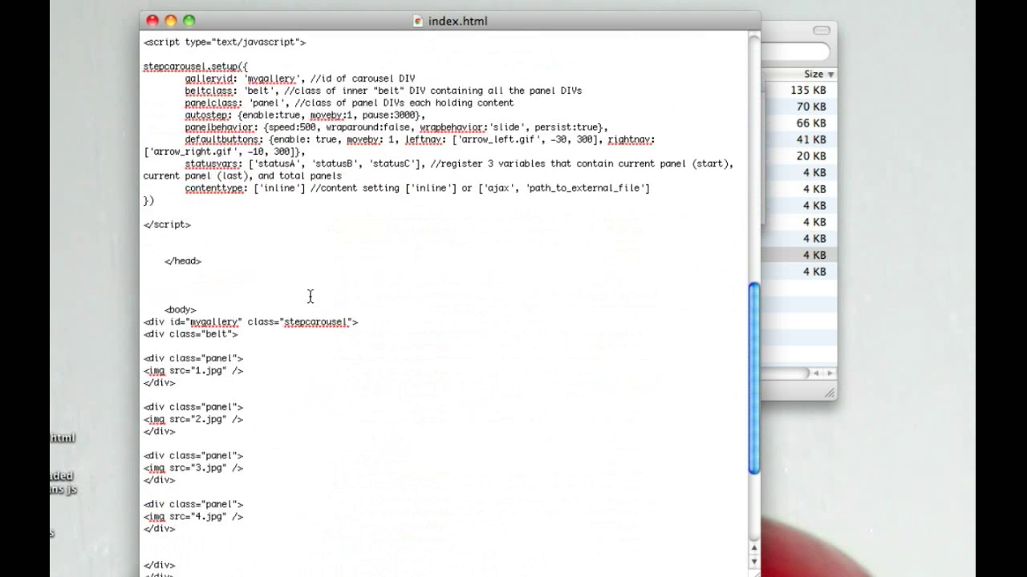
scroll(down, 3)
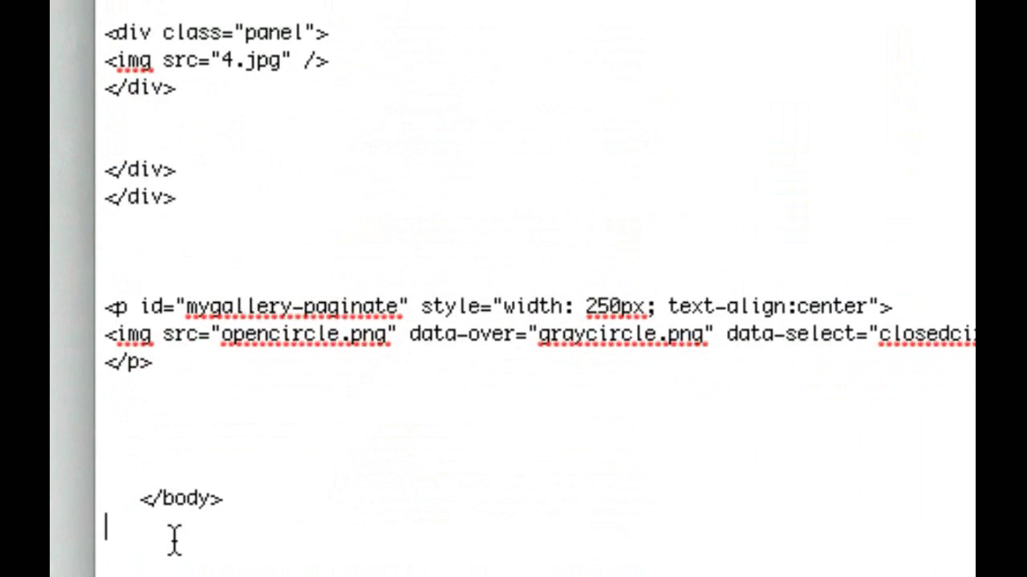
text(<center>)
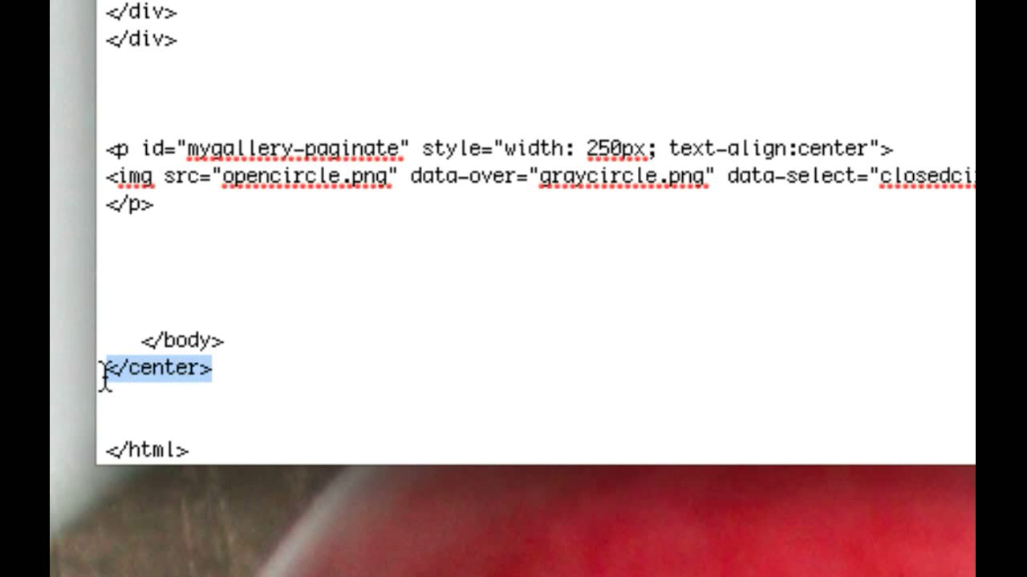
key(Delete)
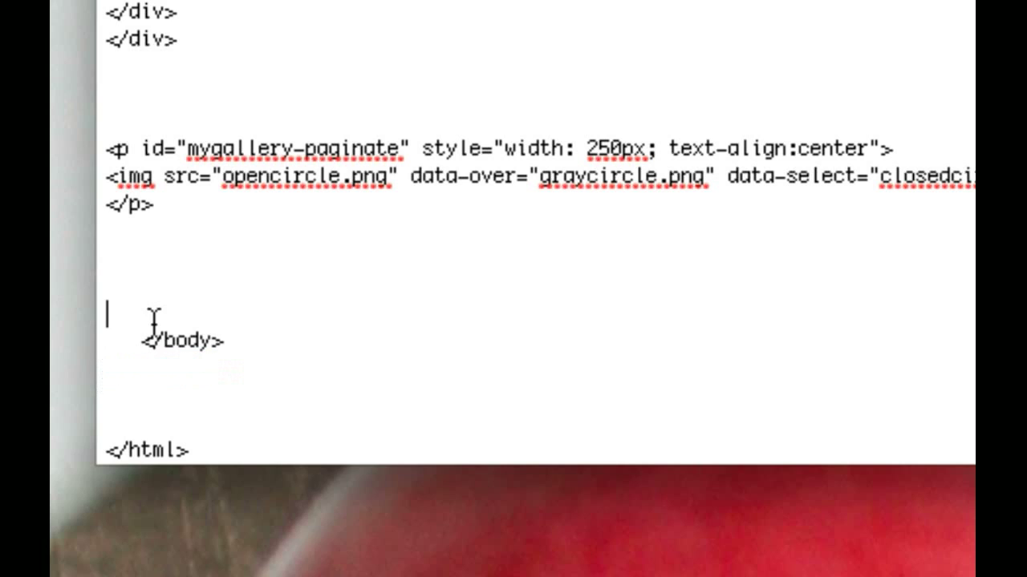
text(</center>)
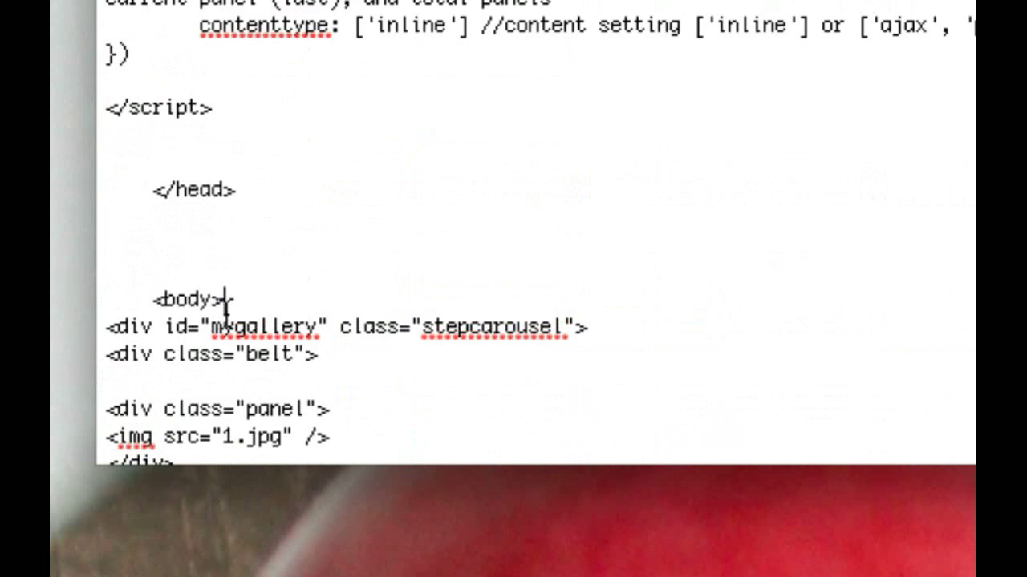
text(<center>)
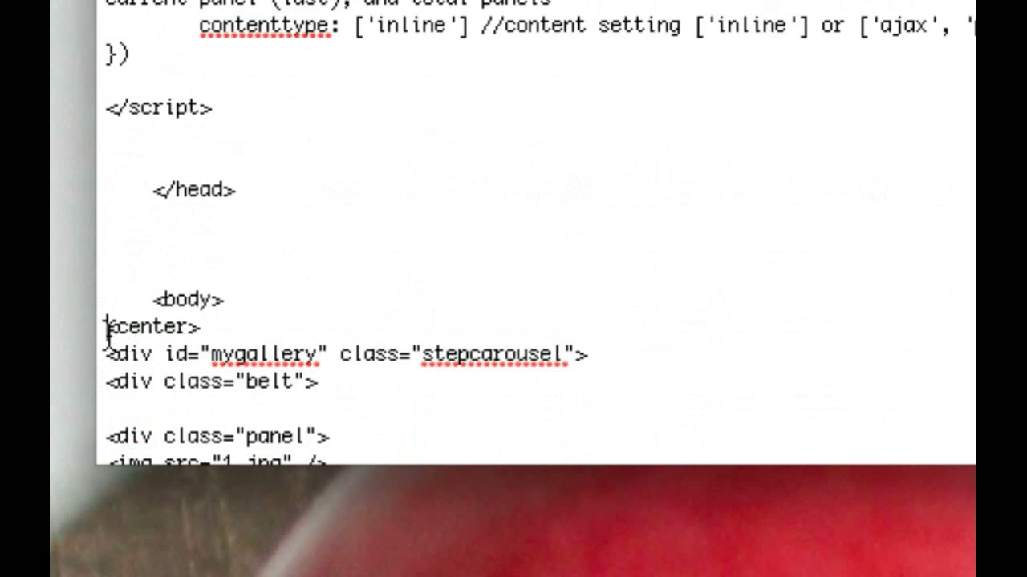
double_click(151, 328)
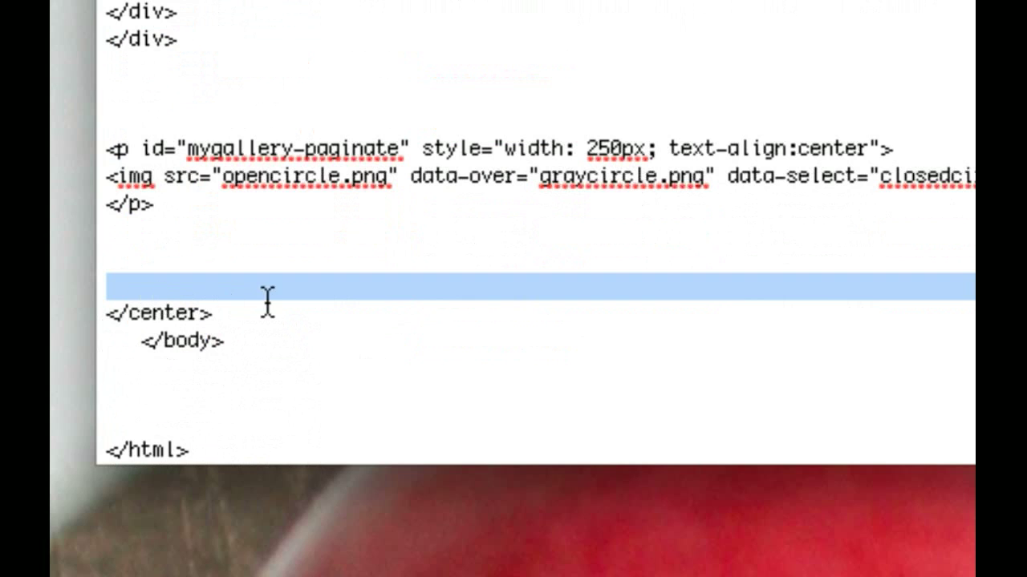
mouse_move(250, 420)
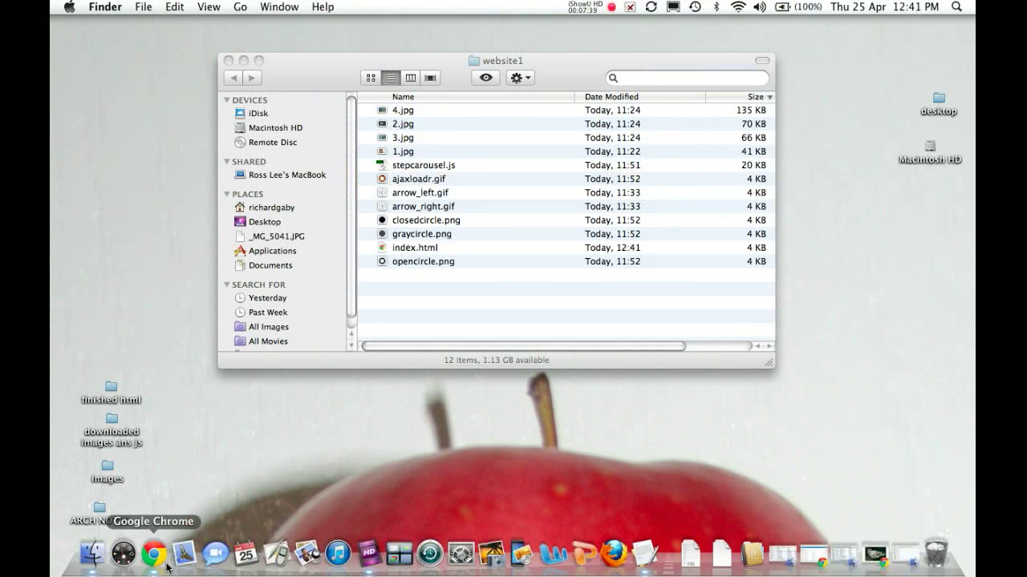
Close the other Chrome window, open website1's index.html, and advance the carousel one slide
click(148, 554)
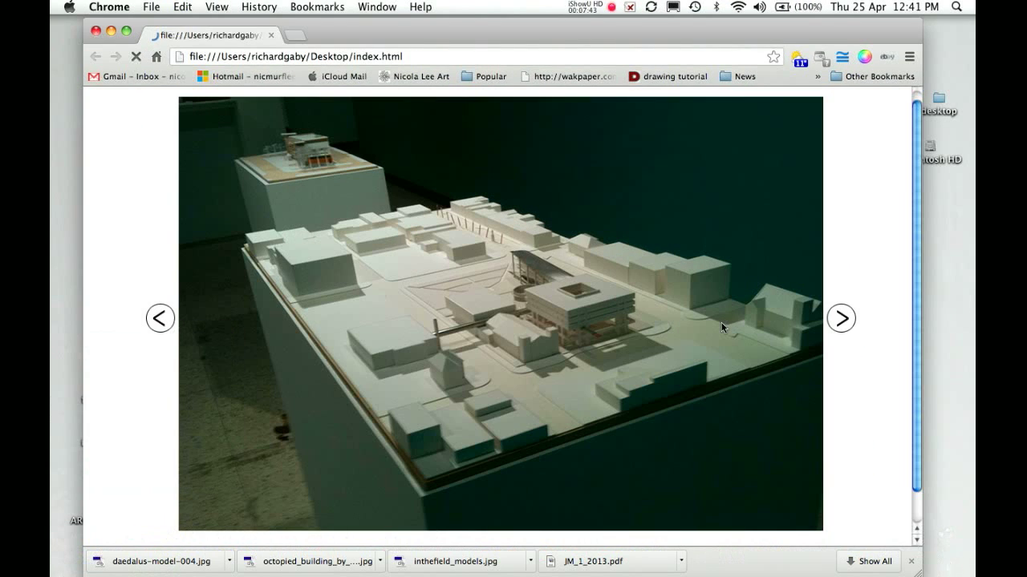
click(117, 57)
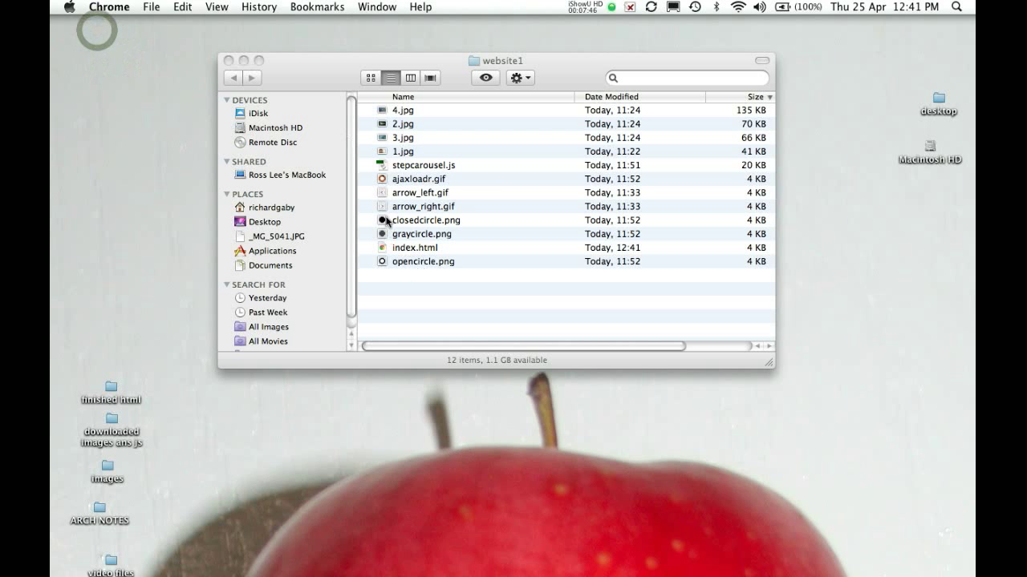
click(415, 247)
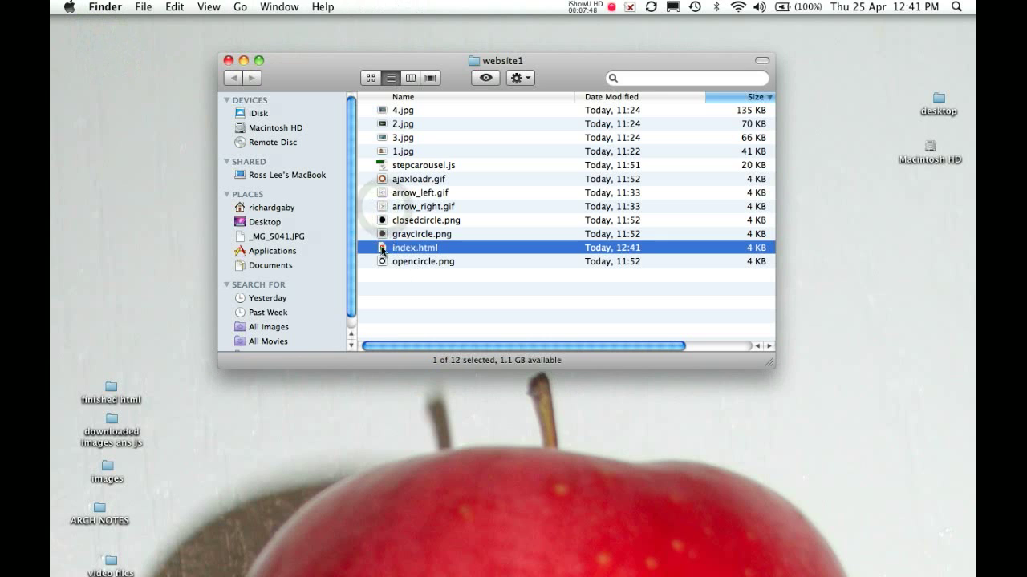
double_click(415, 247)
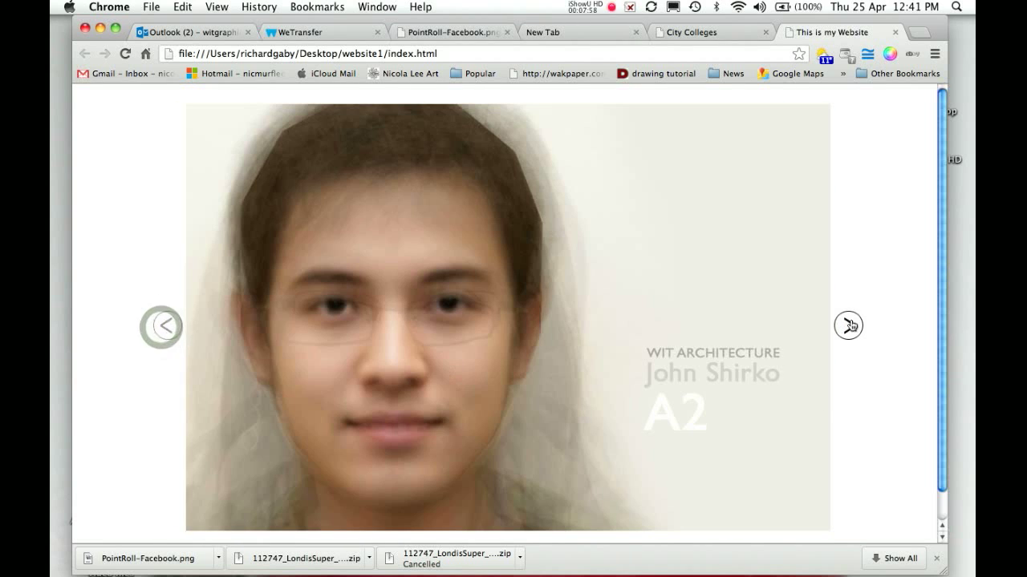
click(848, 326)
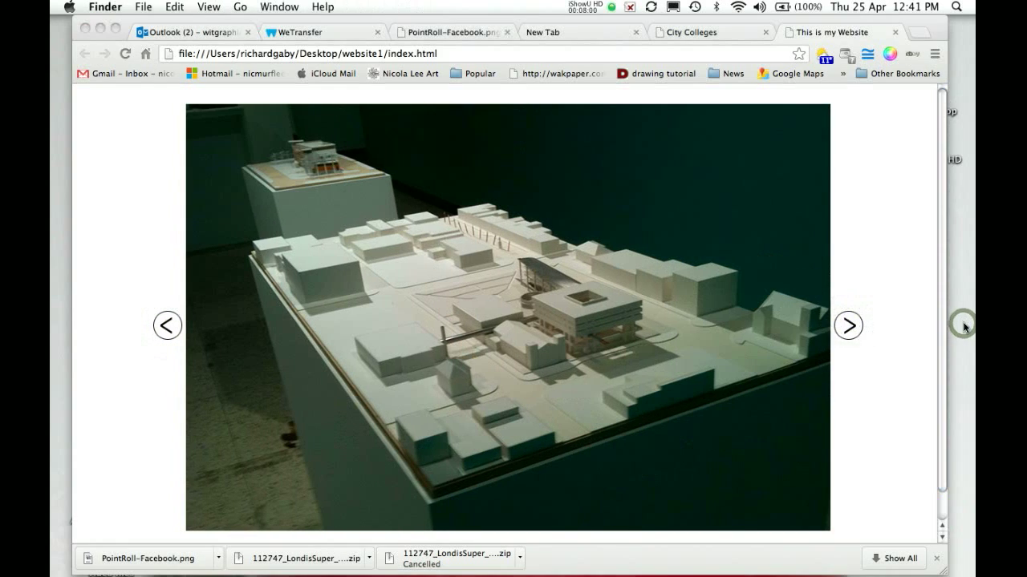